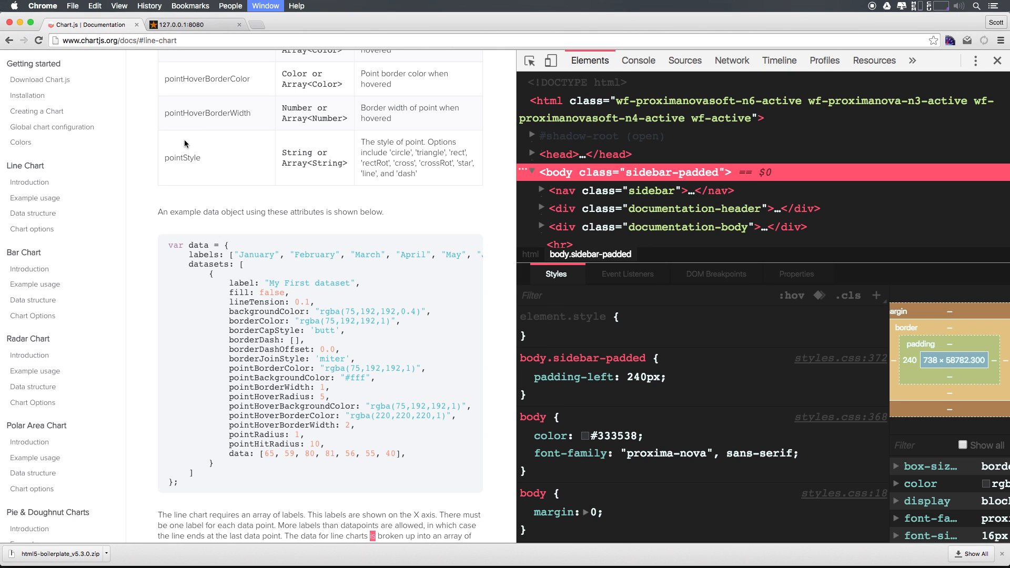
Step: Show the locally served 127.0.0.1:8080 chart page, then begin switching to another app
click(187, 24)
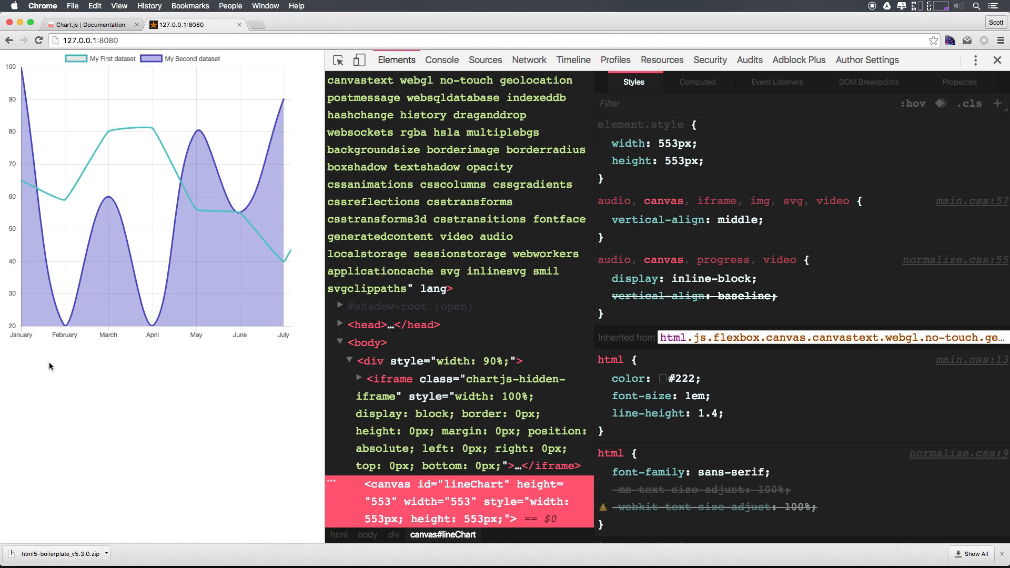
mouse_move(16, 328)
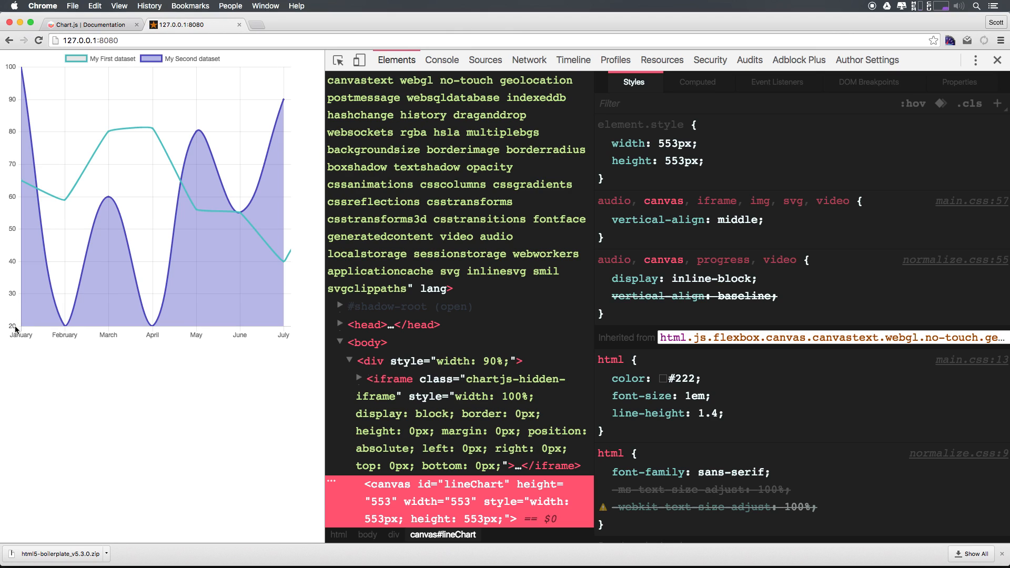
key(Cmd+Tab)
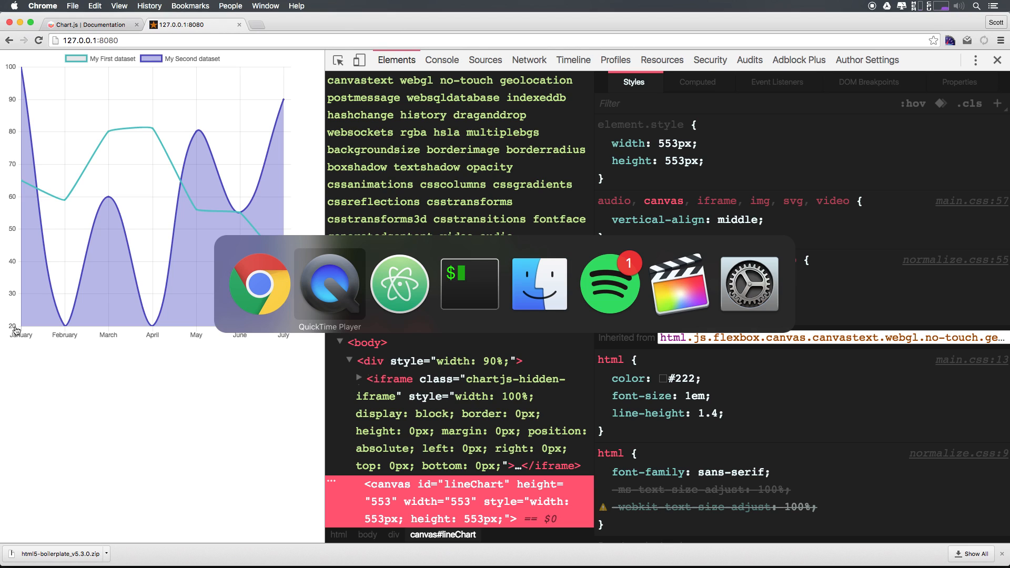
Step: Switch to Atom and review main.js from the data key down to the second dataset's values
click(399, 283)
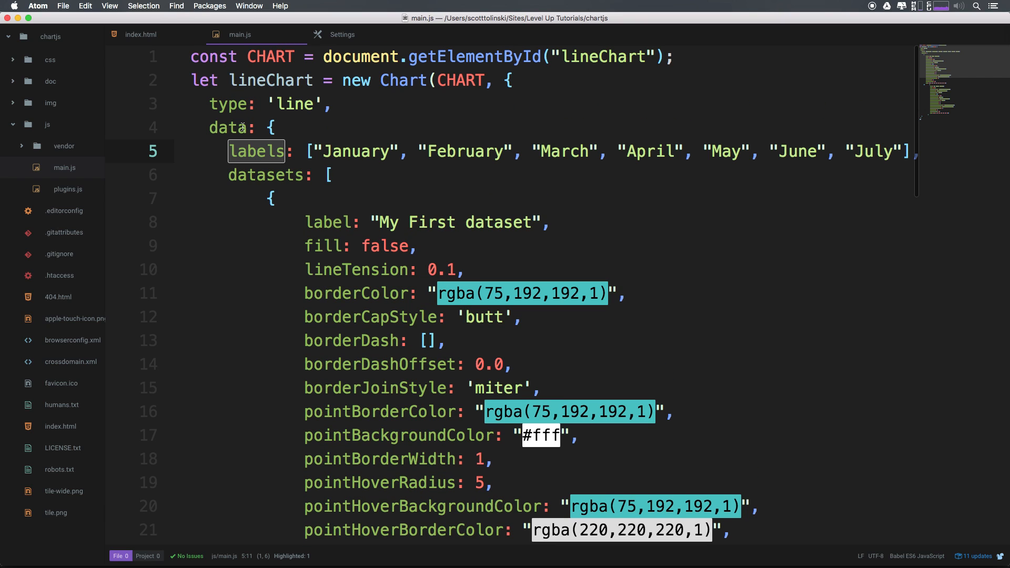
double_click(227, 104)
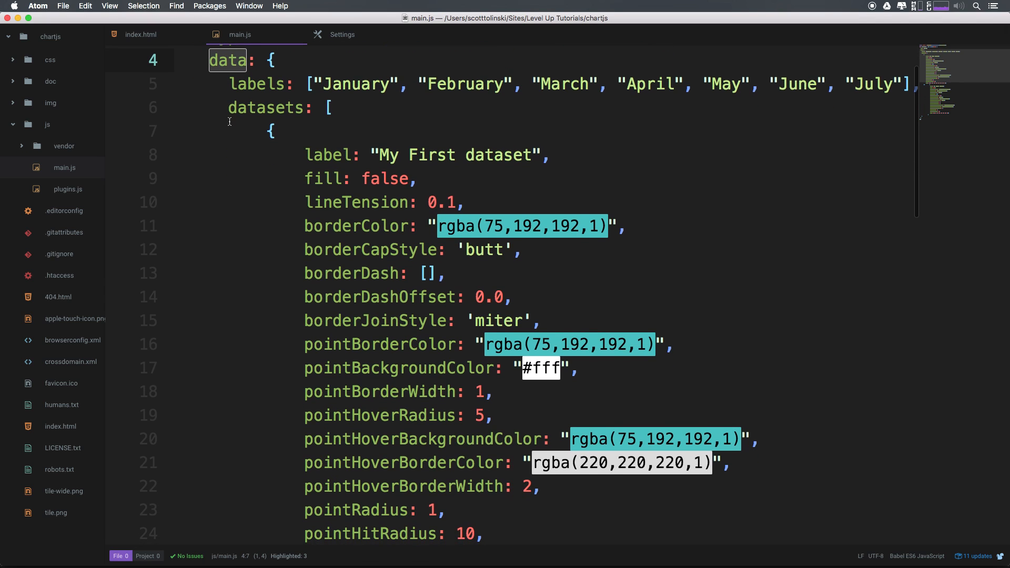
scroll(down, 3)
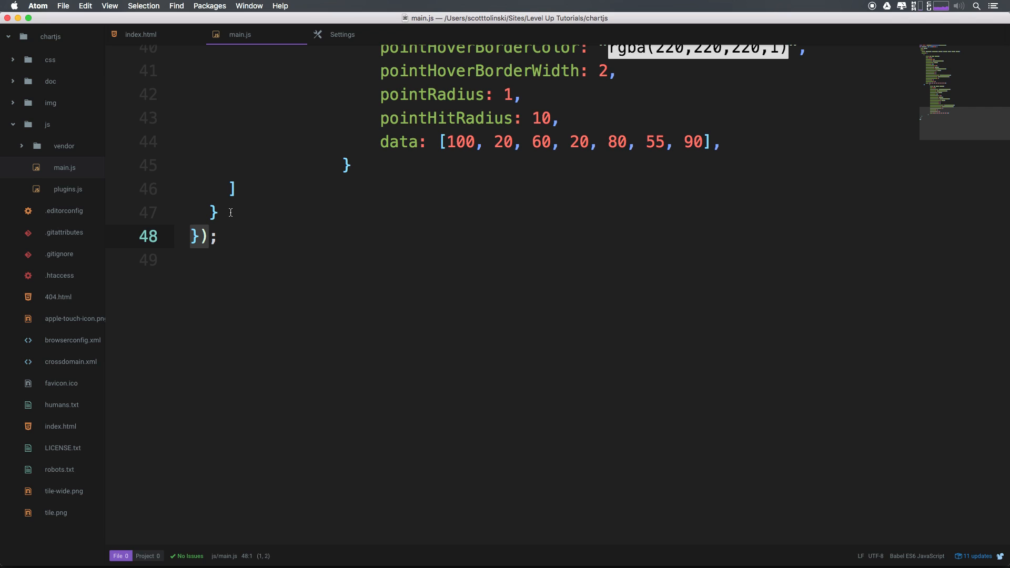
Step: Add an empty options: { } block after the chart's data object
text(,)
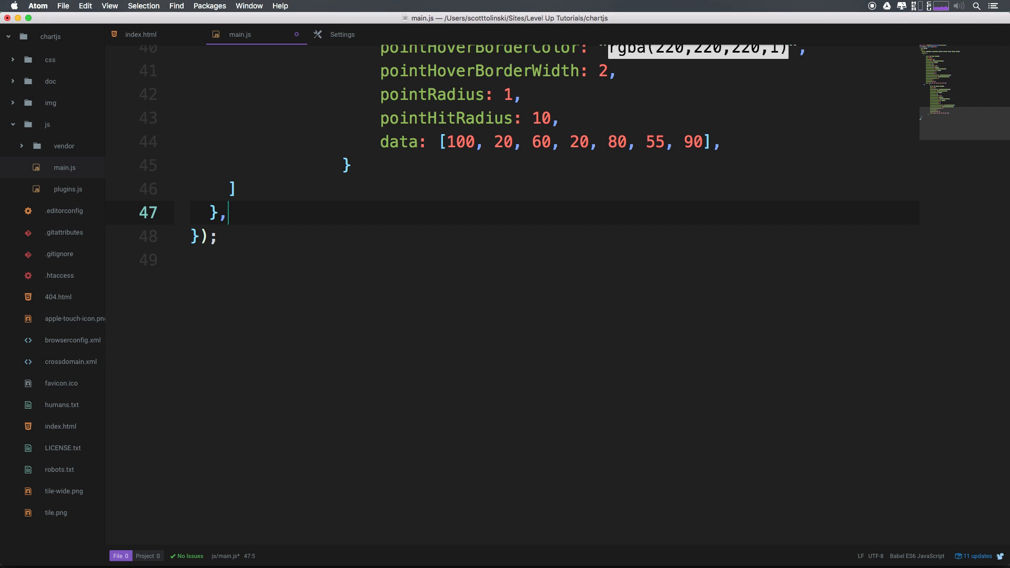
key(enter)
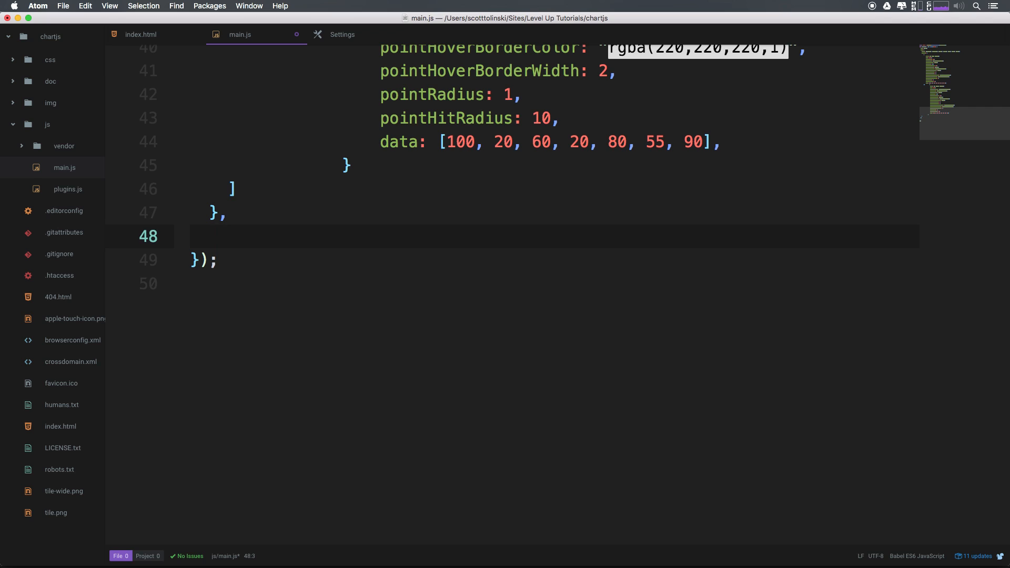
text(op)
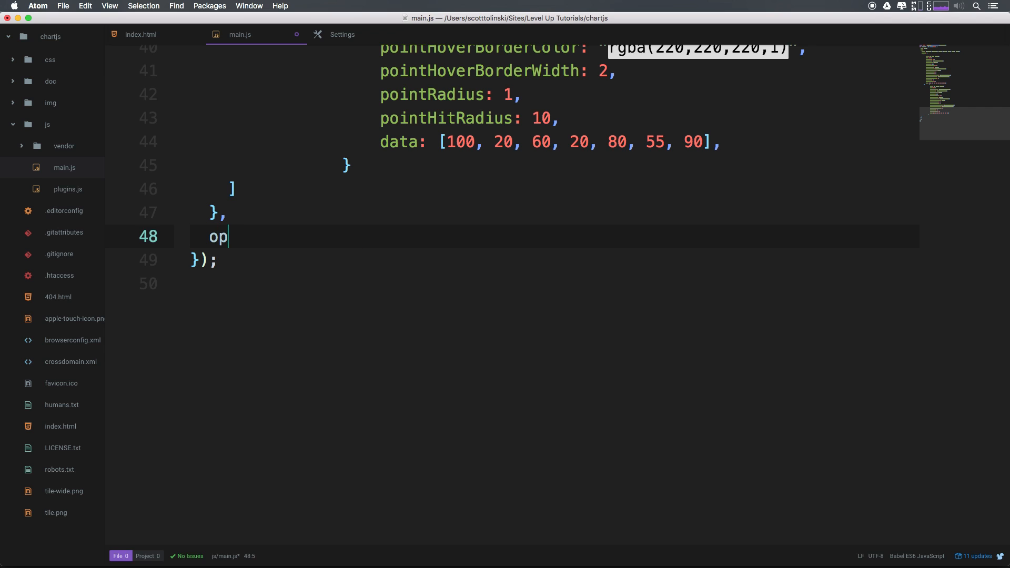
text(tions)
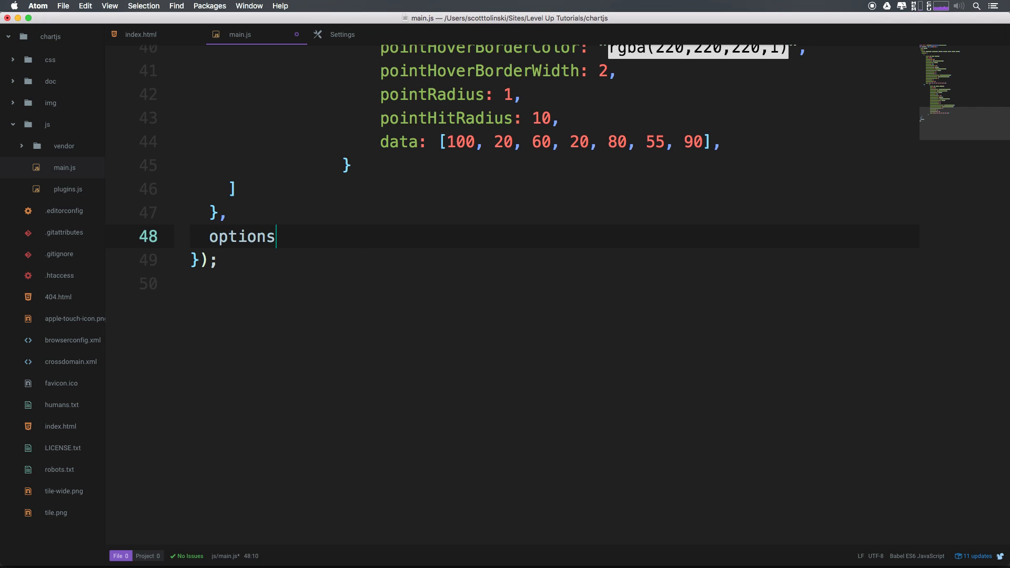
text(:)
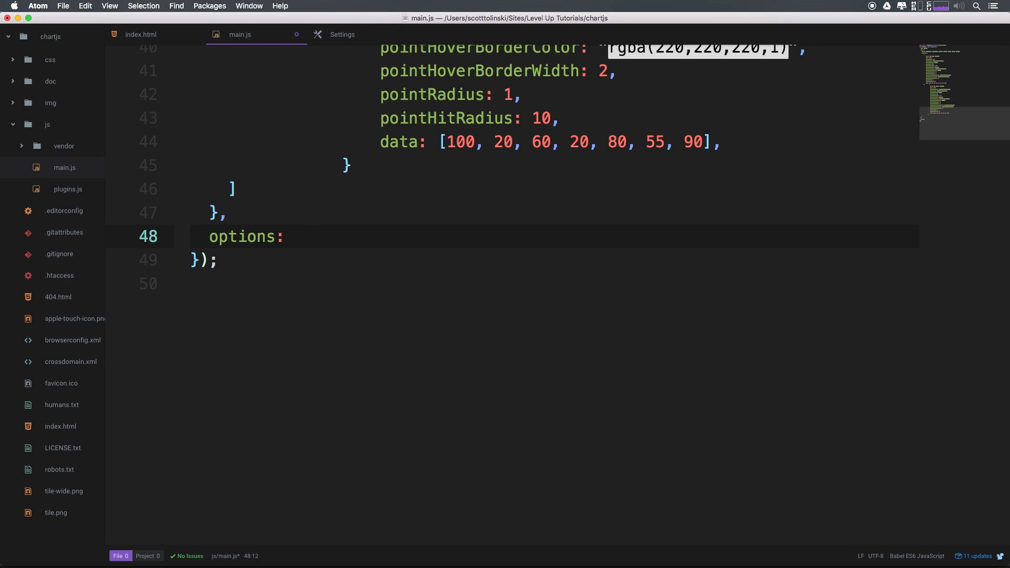
text({)
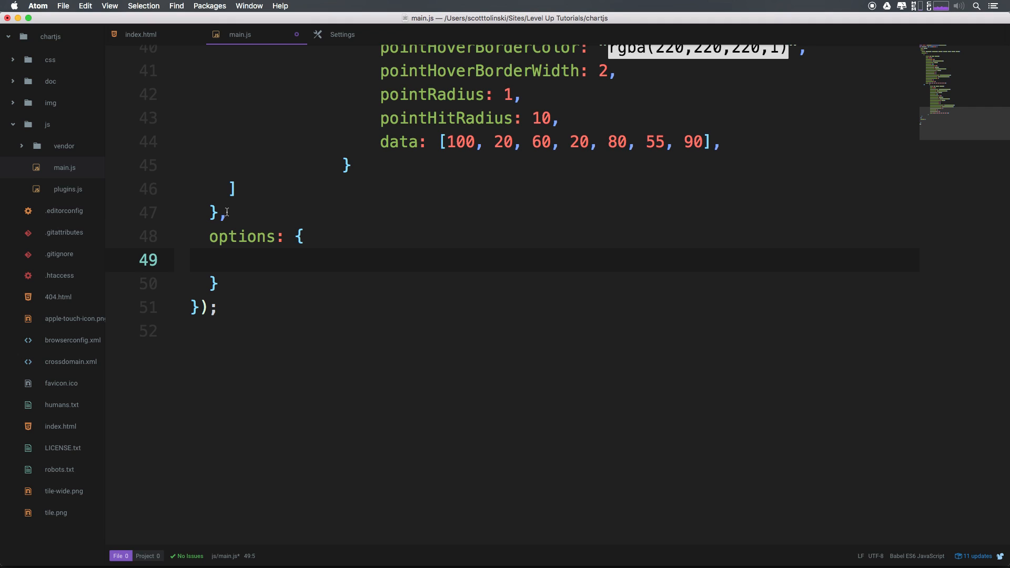
mouse_move(235, 218)
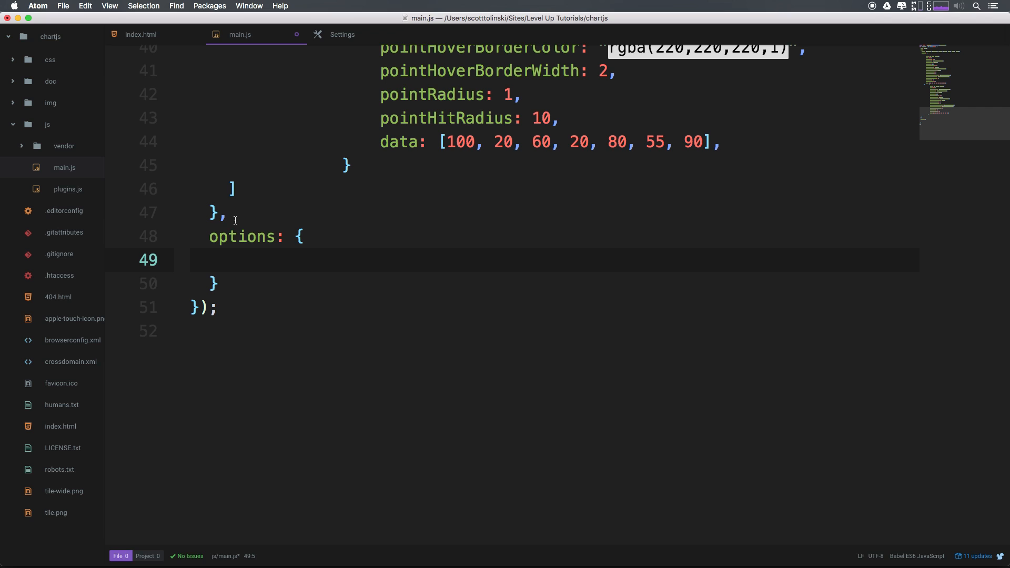
click(228, 259)
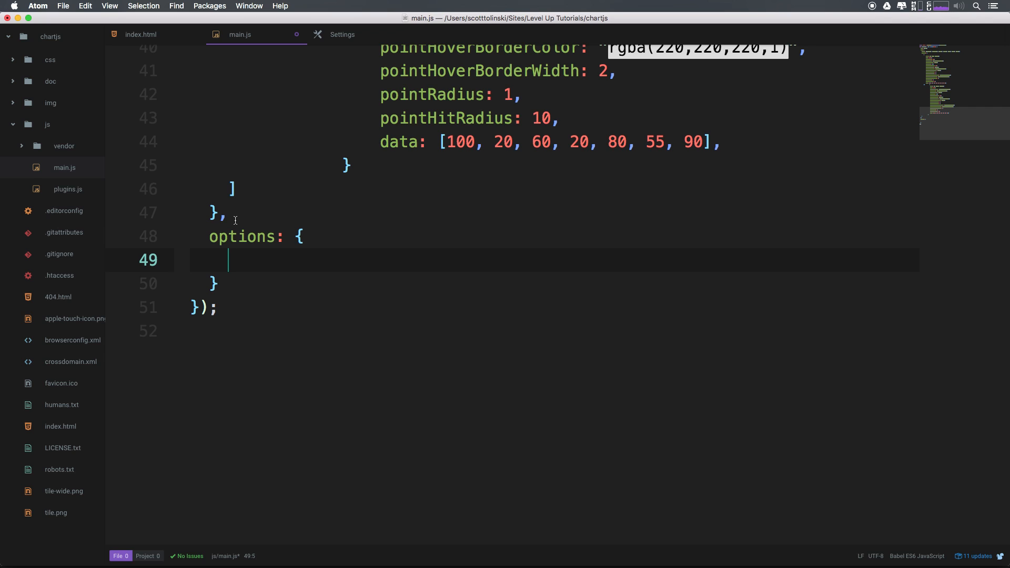
Step: Inside options, nest scales with a yAxes array holding a ticks object
text(s)
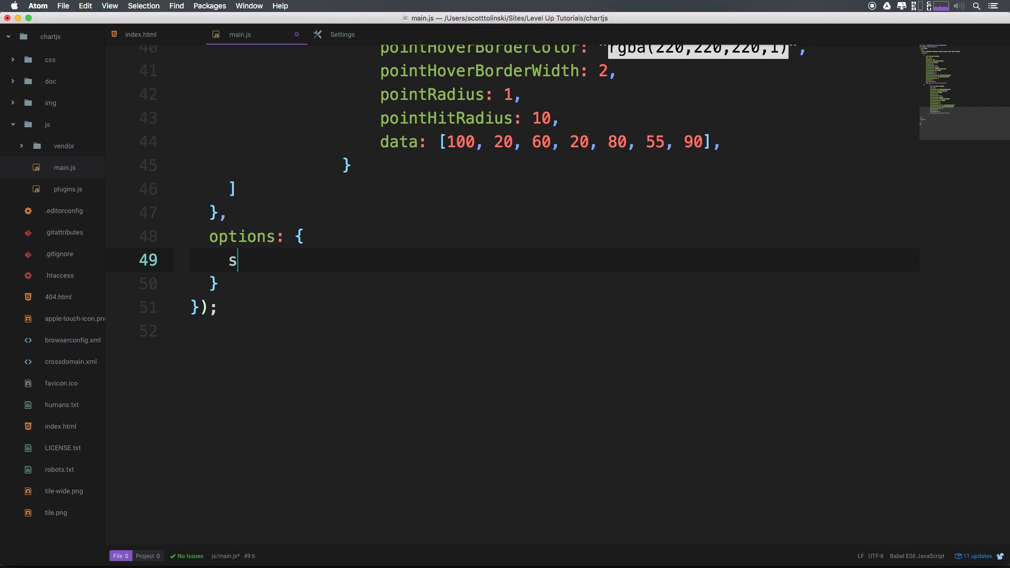
text(cales: {)
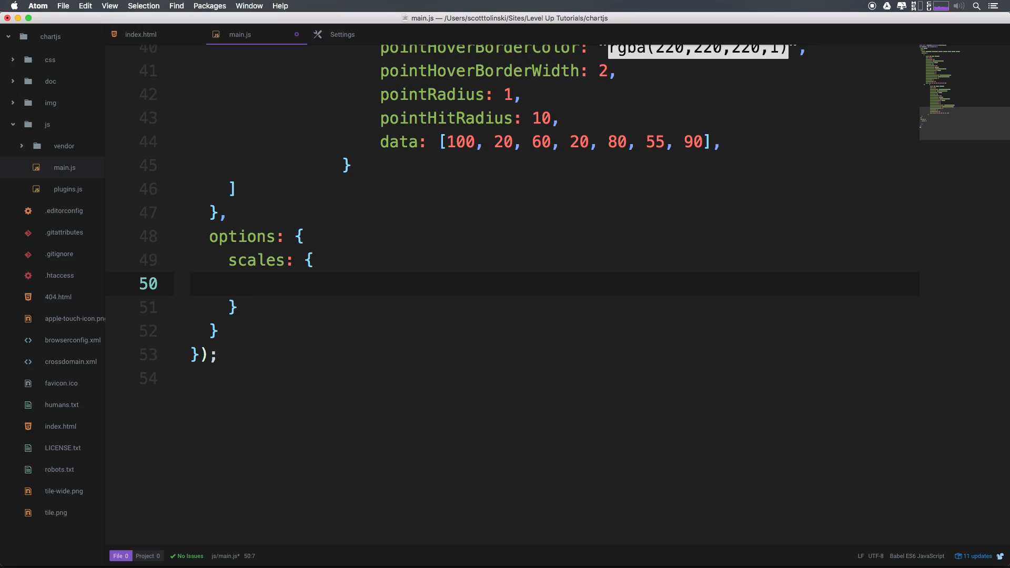
text(yA)
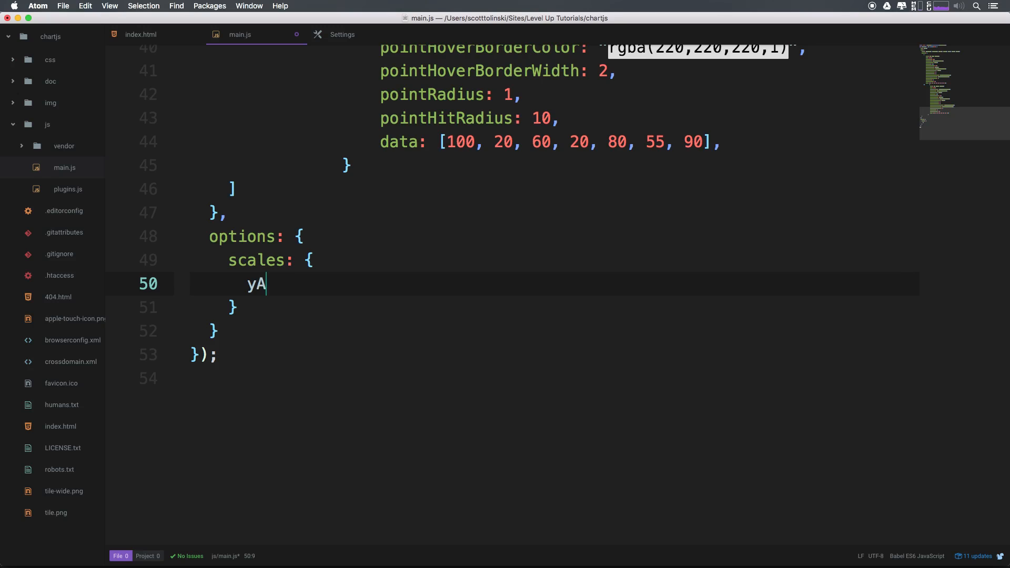
text(xes)
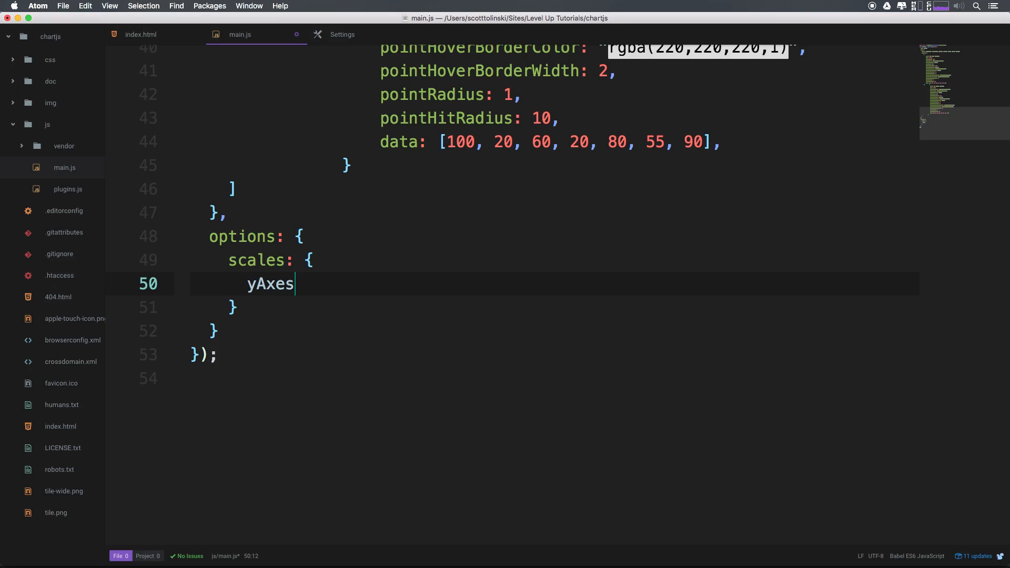
text(:)
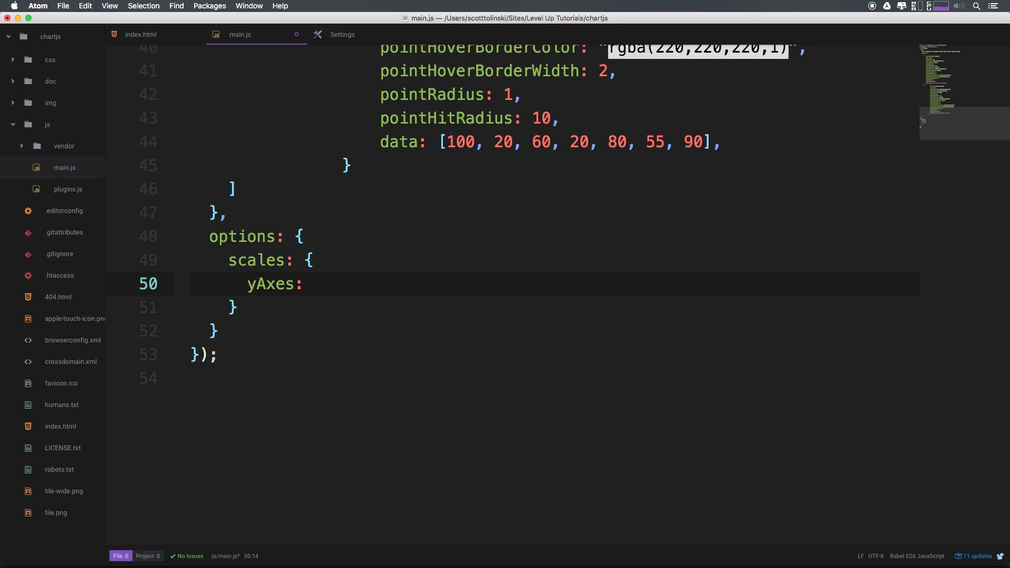
text([])
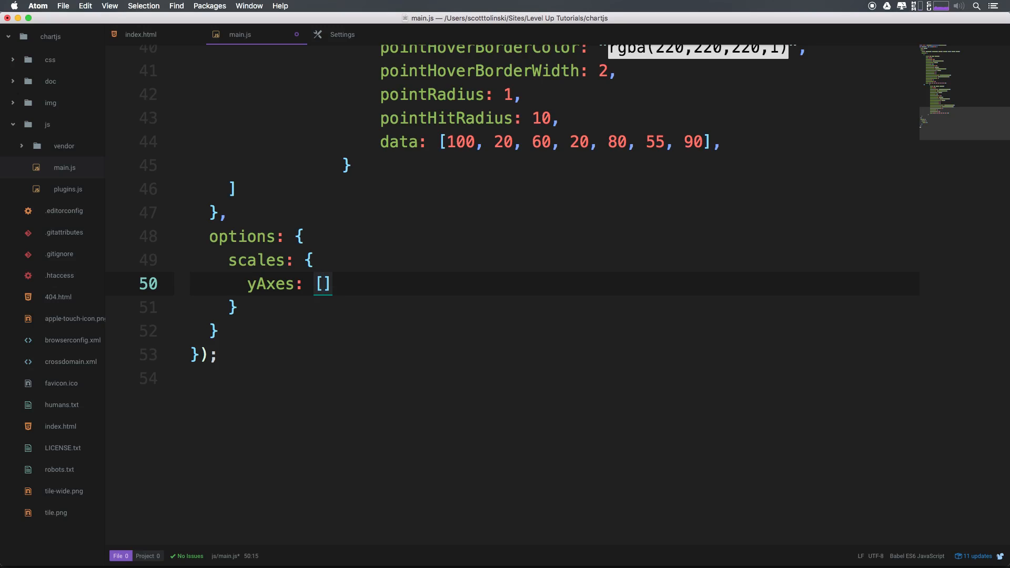
text({)
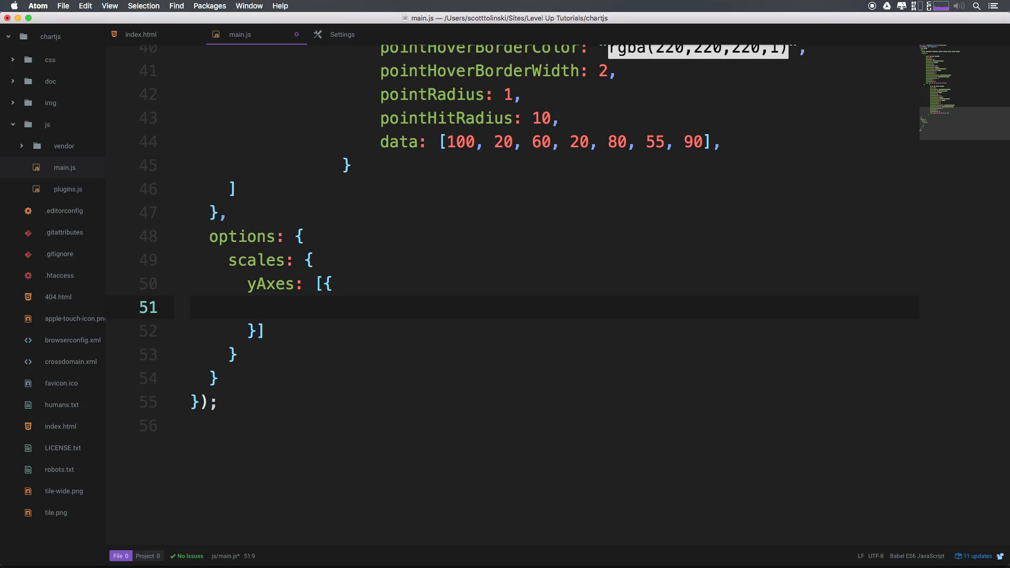
text(ticks)
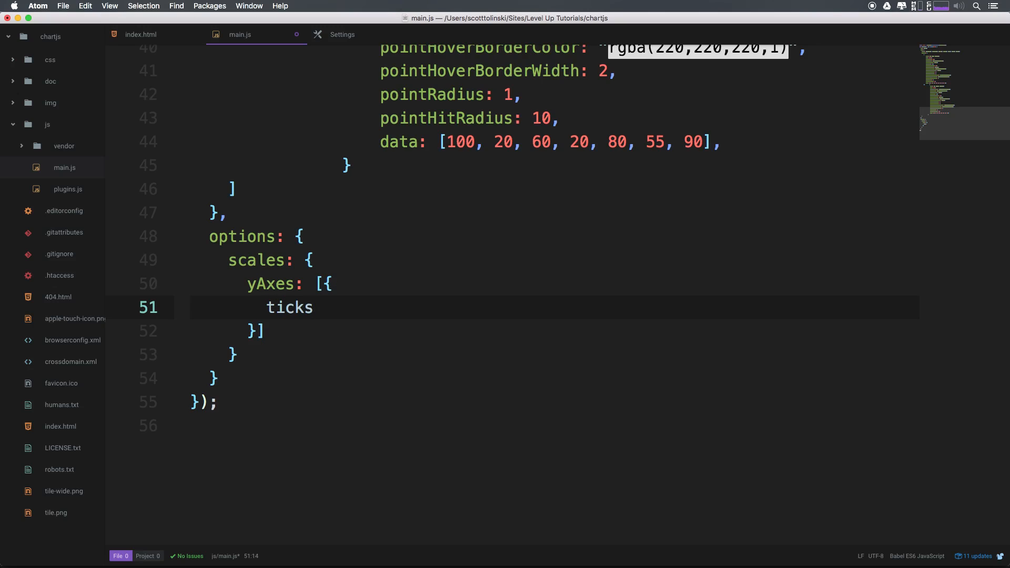
text(:)
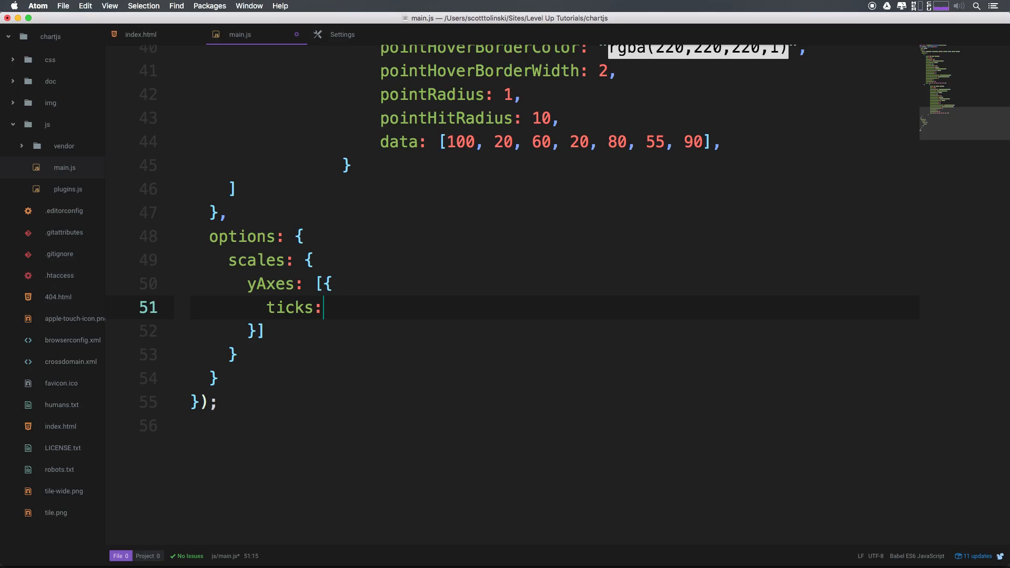
text({)
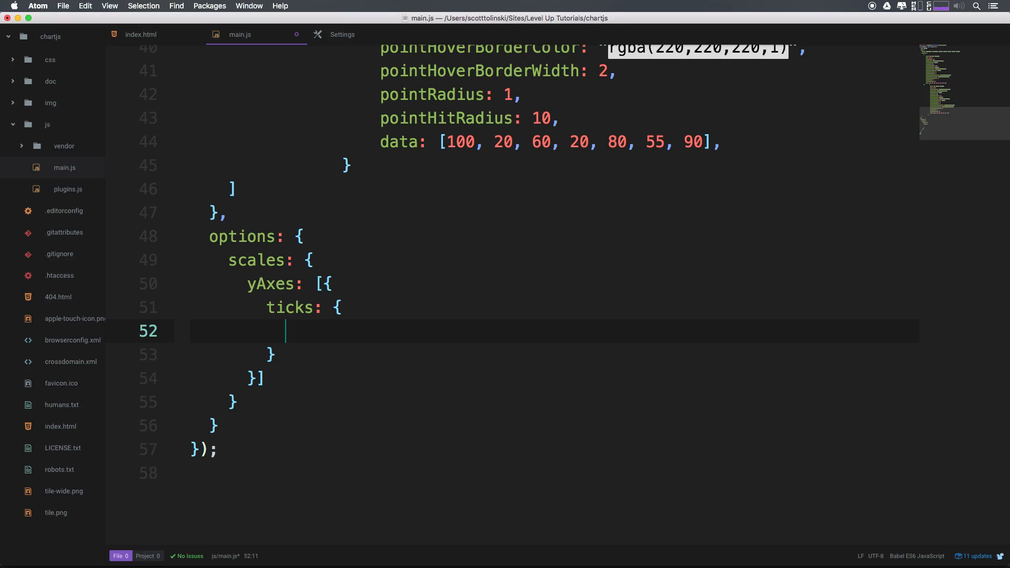
Step: Set beginAtZero: true in the ticks object and head back to the browser
text(be)
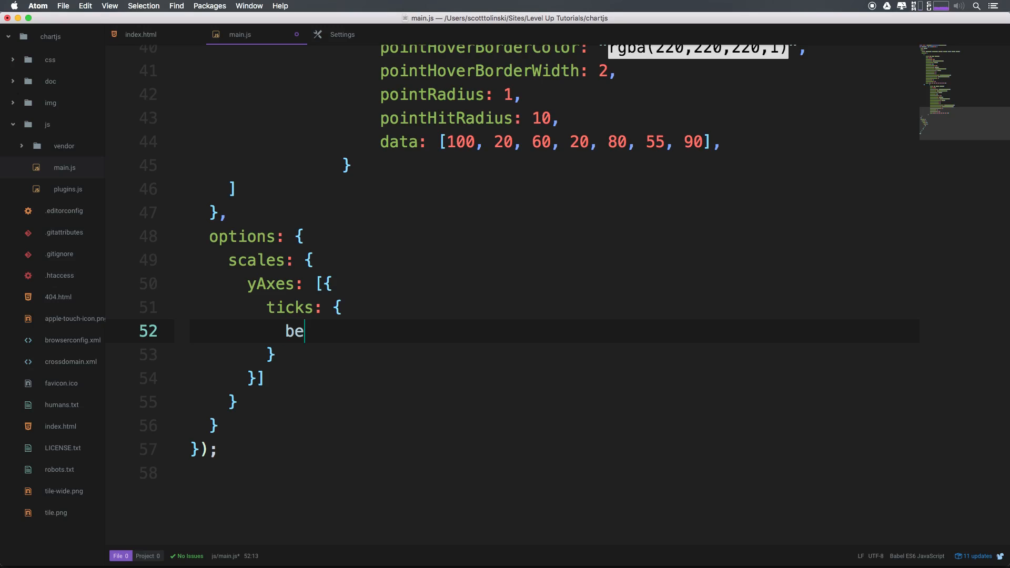
text(ginAt)
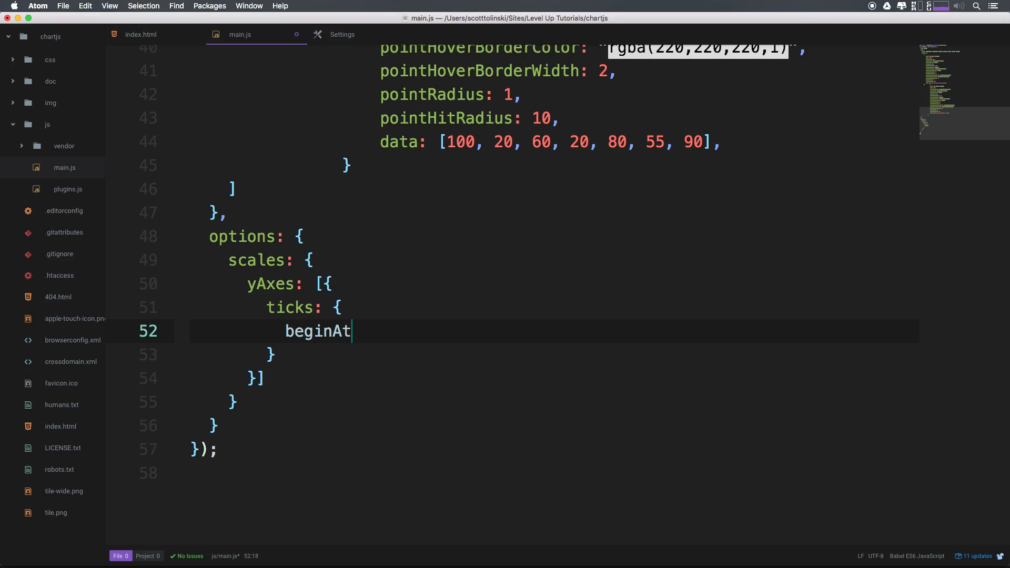
text(Zero:)
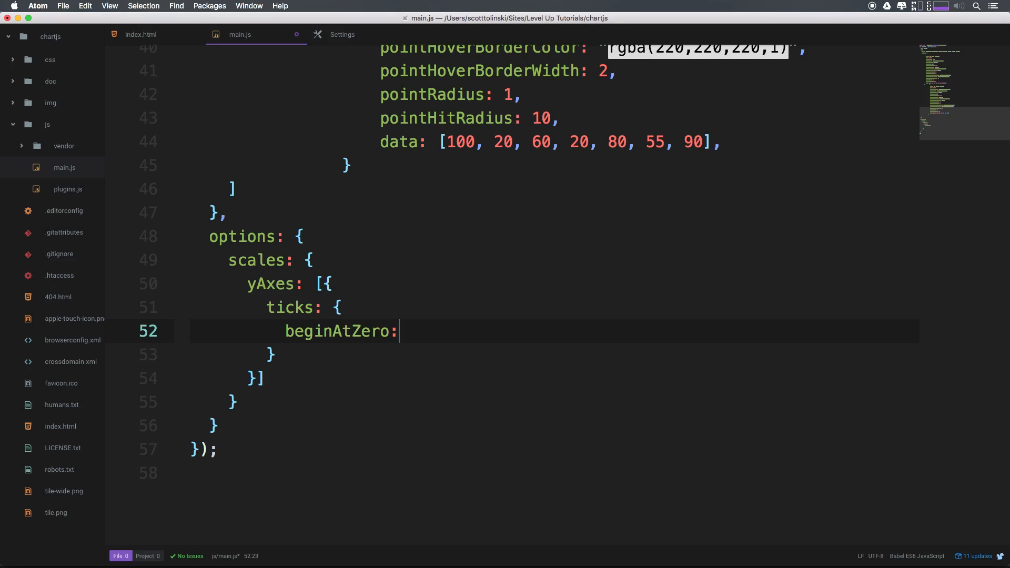
text(true)
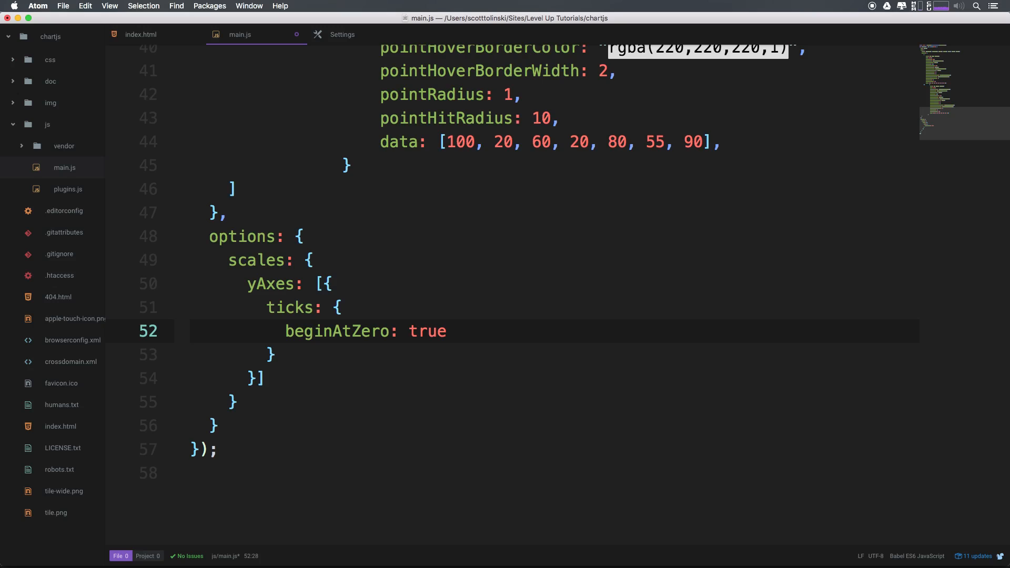
click(447, 331)
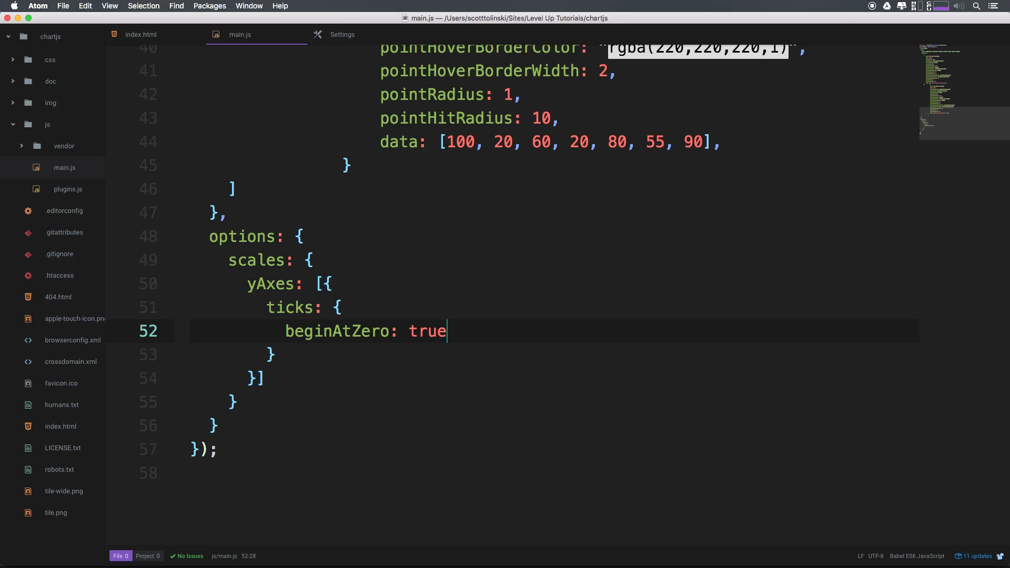
key(cmd+tab)
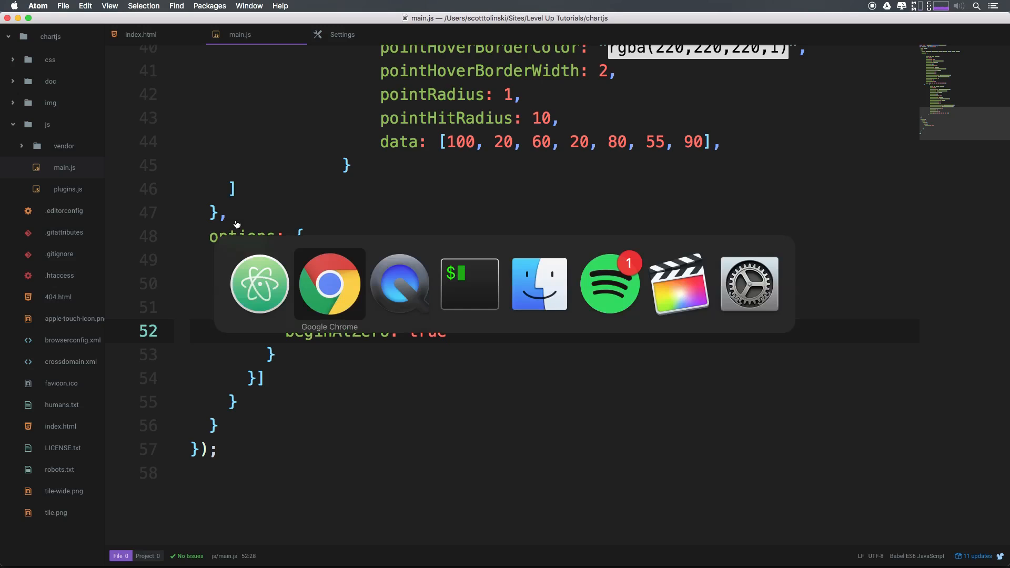
Step: Bring Chrome's local chart page into focus to see the y-axis now starting at 0
click(330, 283)
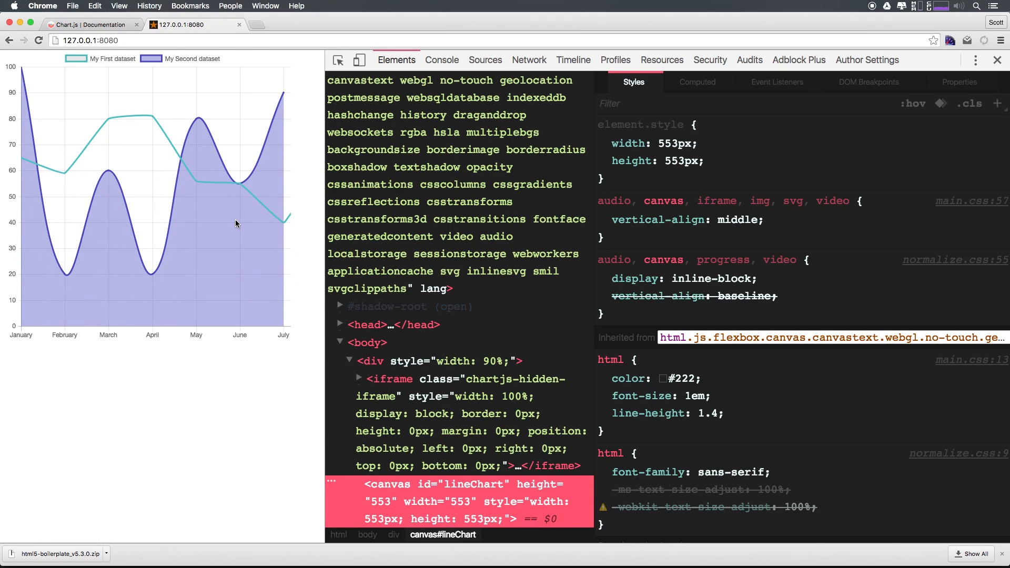
mouse_move(14, 331)
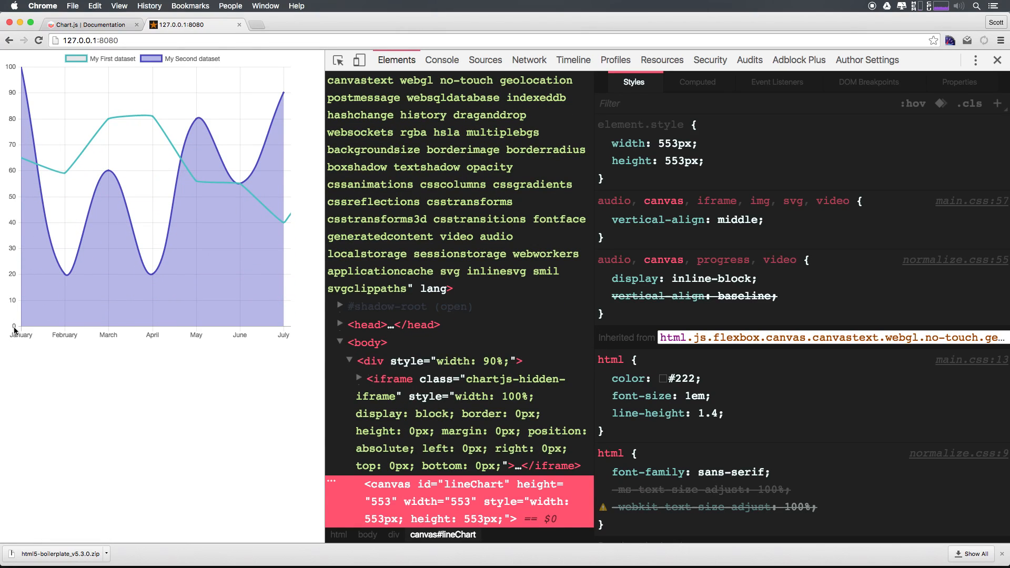
mouse_move(77, 275)
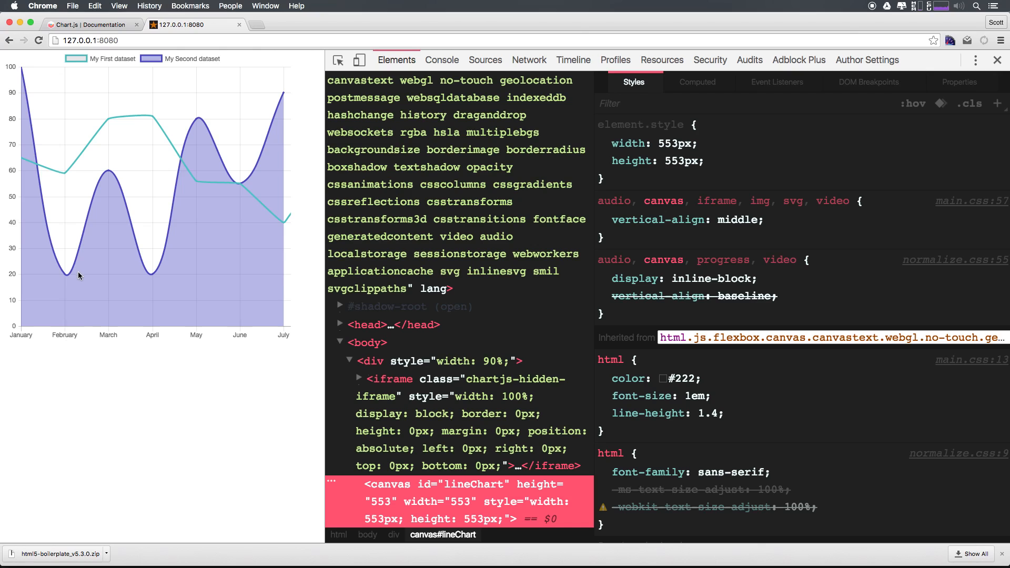
mouse_move(64, 273)
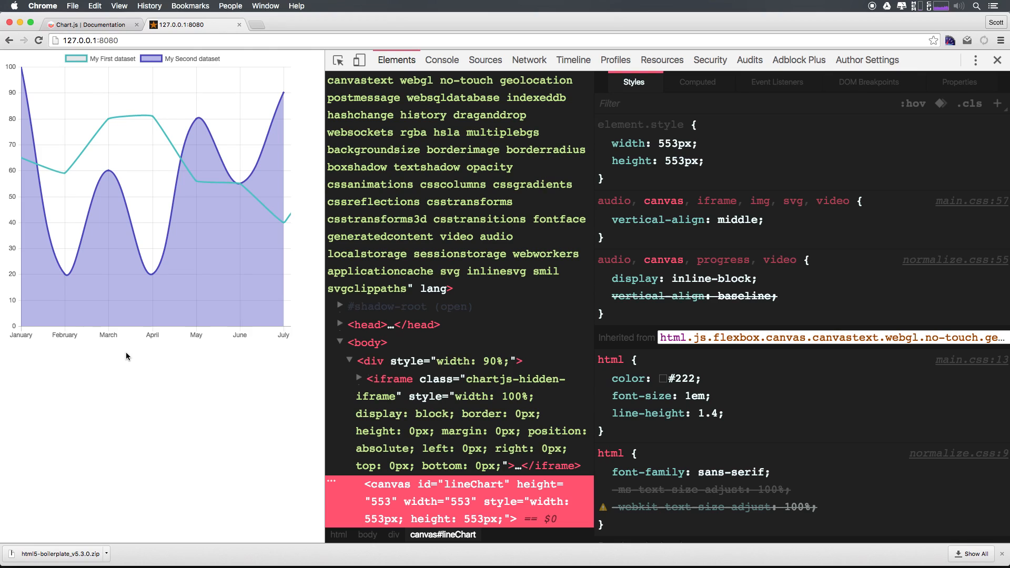
mouse_move(58, 282)
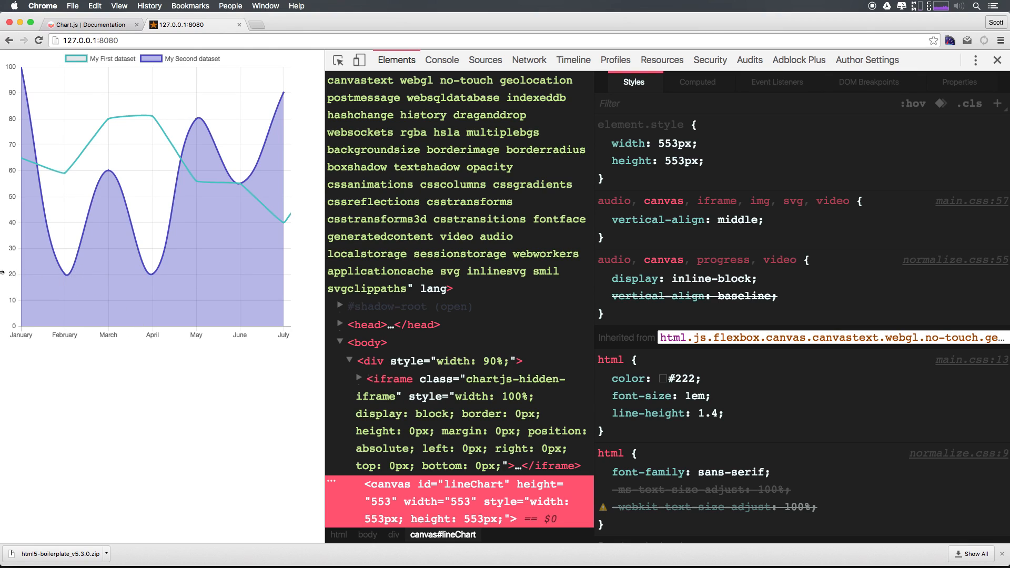
mouse_move(52, 254)
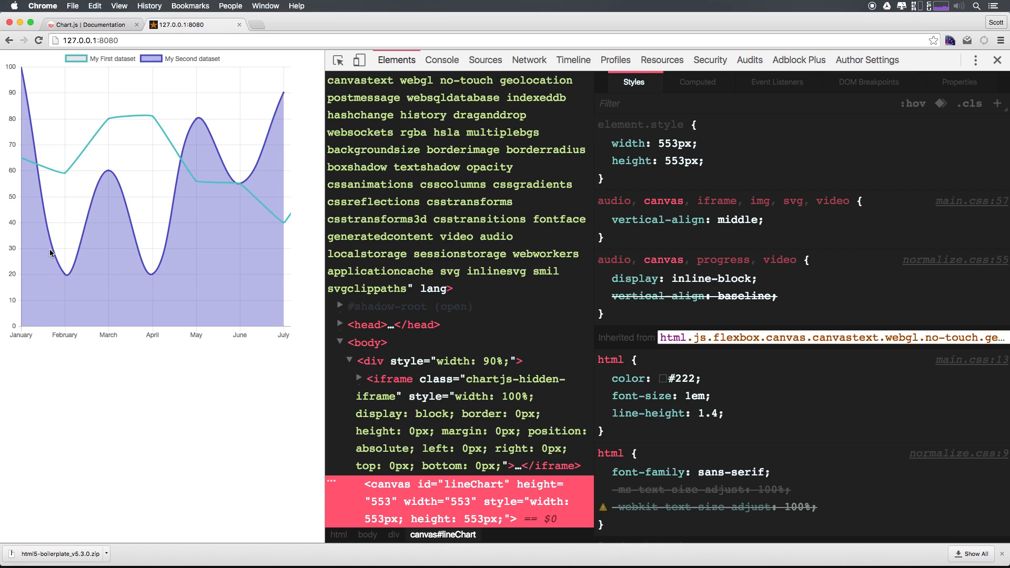
mouse_move(3, 175)
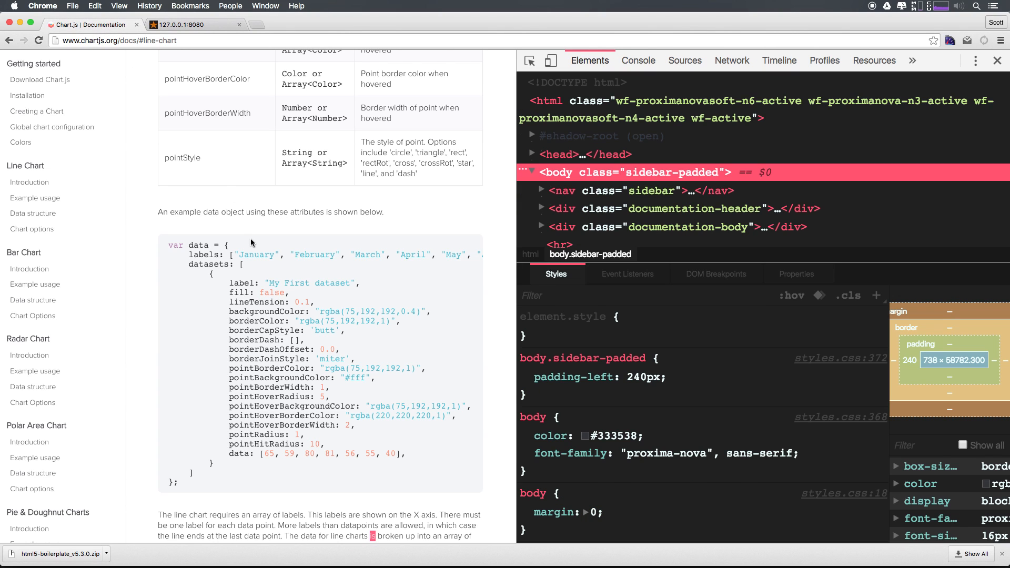
Step: In the Chart.js docs, jump to Line Chart options, pick out showLines, and return to Atom
scroll(down, 3)
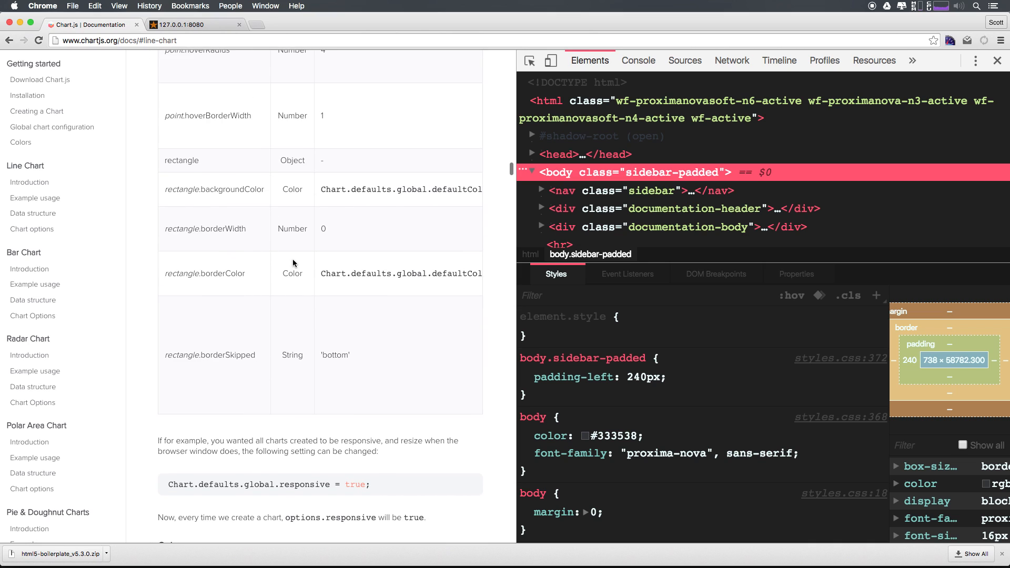
scroll(down, 3)
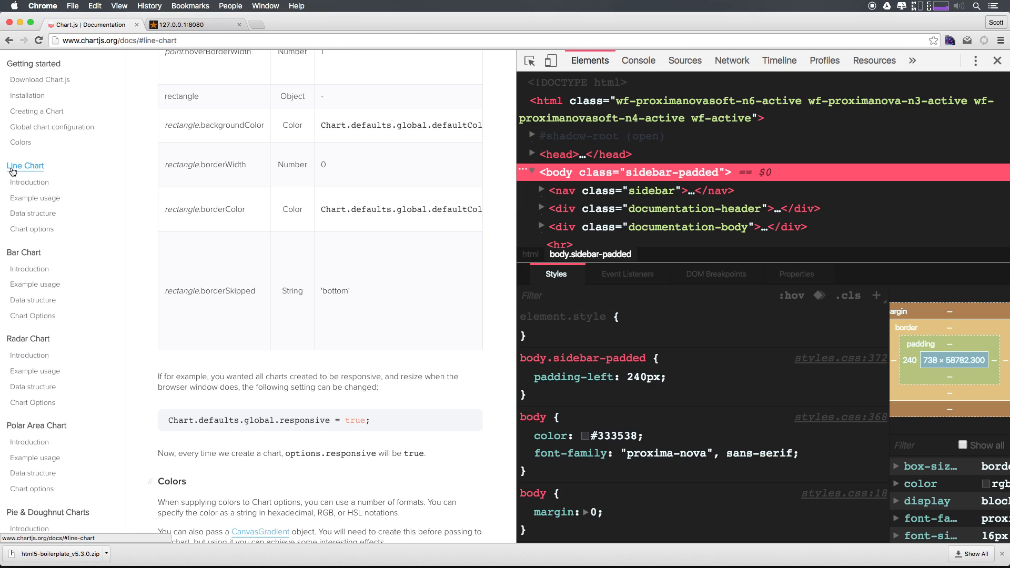
click(32, 228)
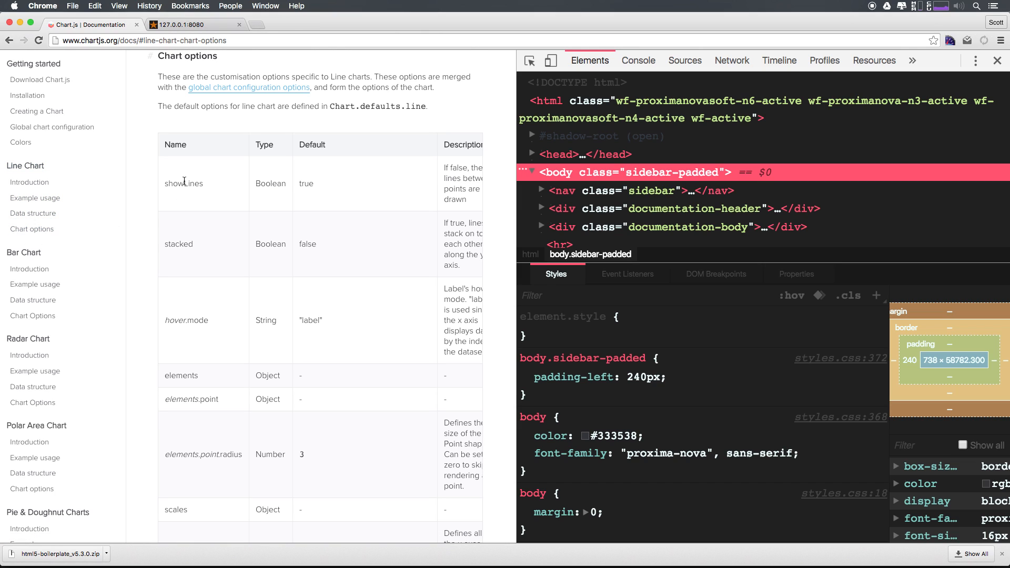
double_click(183, 183)
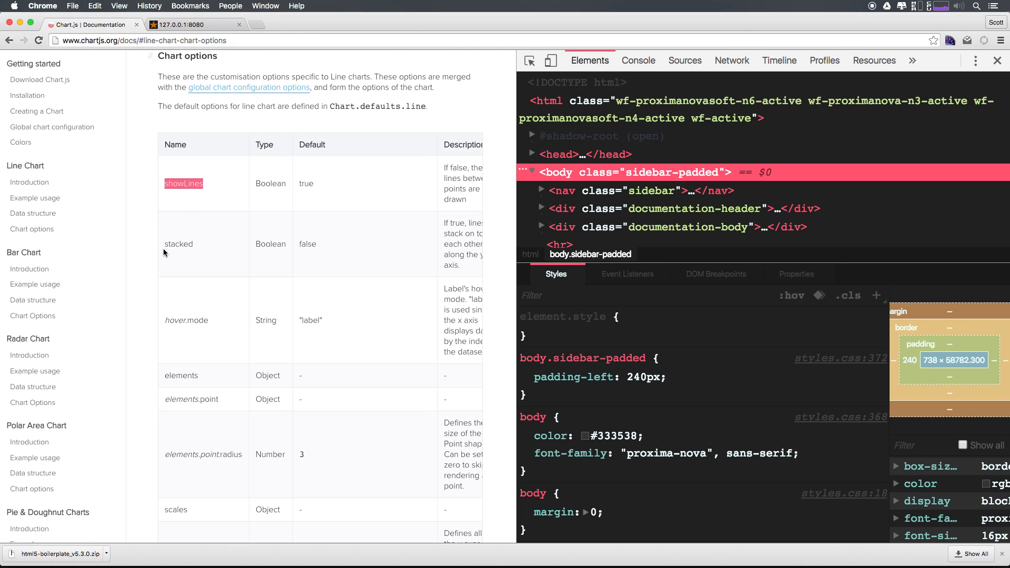
key(cmd+tab)
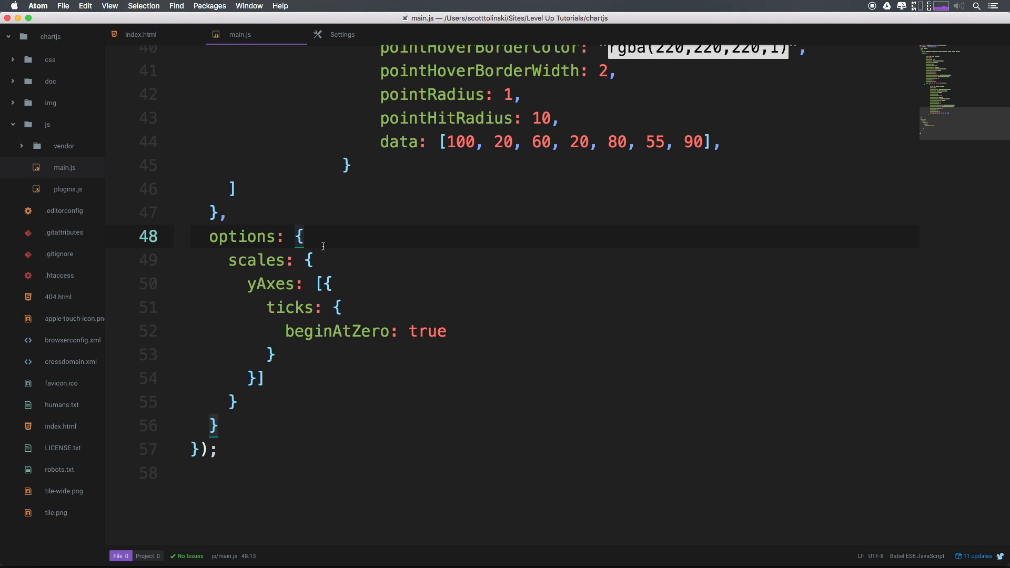
Step: Add showLines: false, at the start of the options object in main.js
text(showLines:)
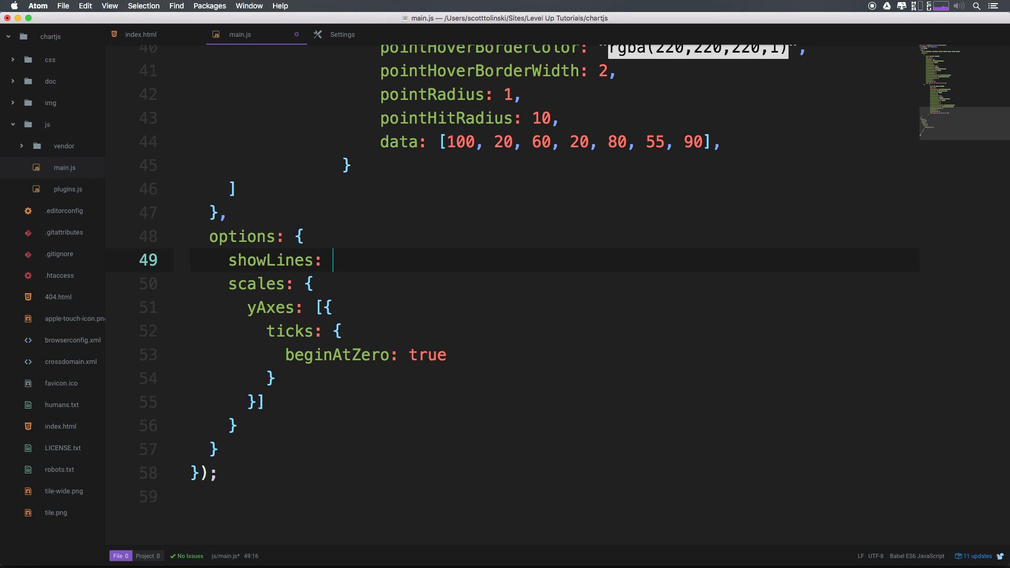
text(false,)
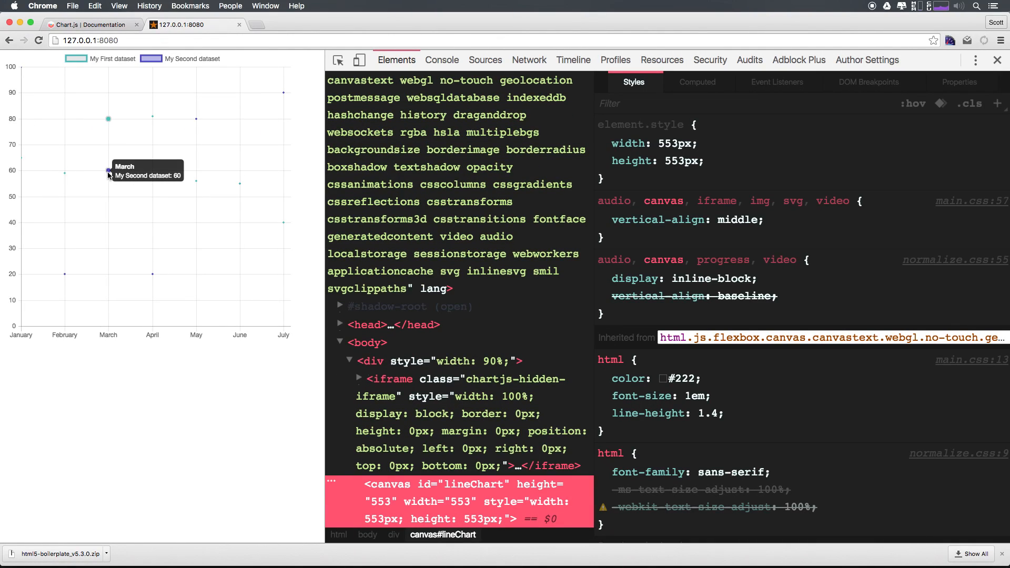
mouse_move(261, 135)
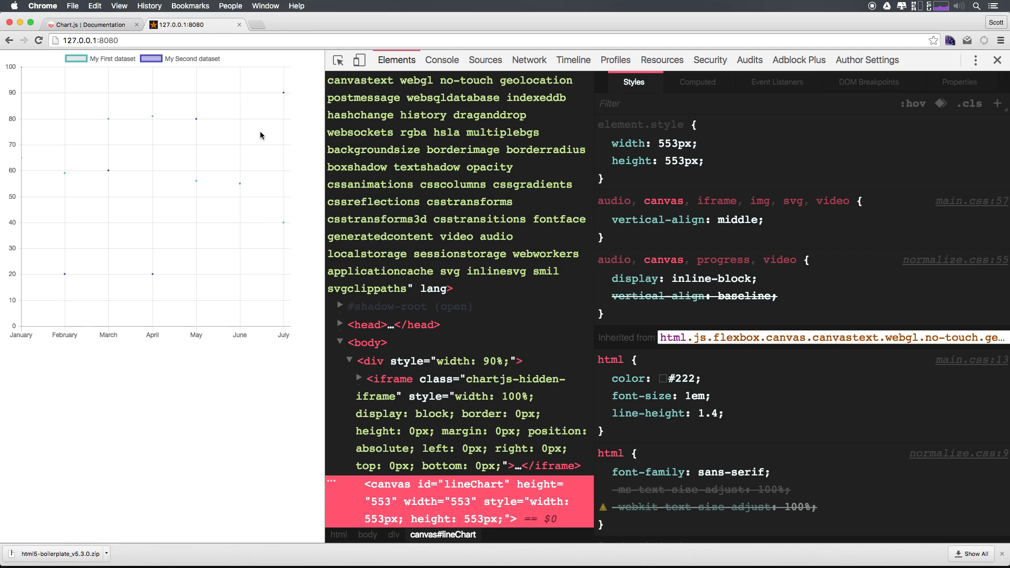
mouse_move(163, 142)
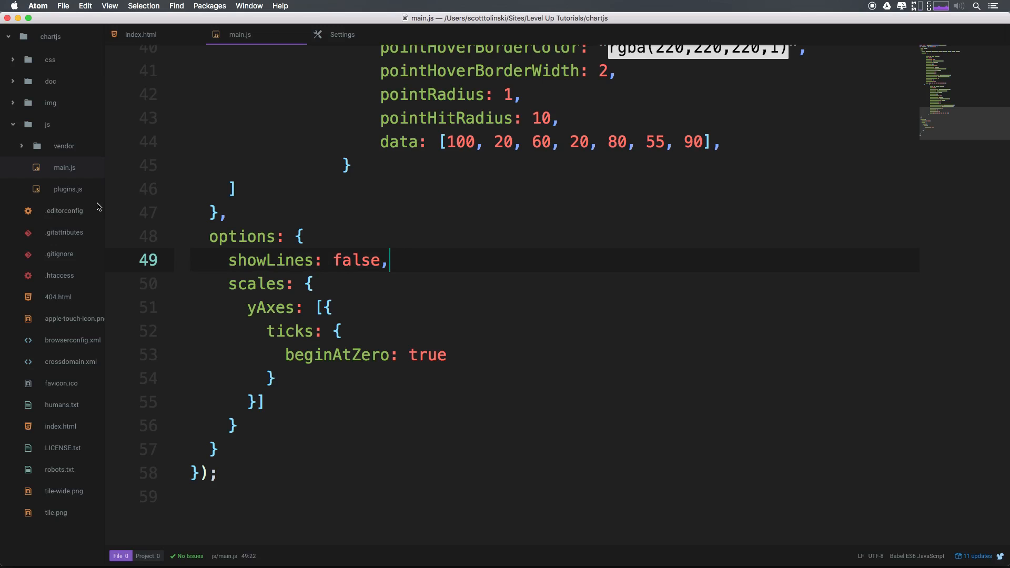
Step: Go back in Chrome to the Chart.js line chart options documentation
key(Backspace)
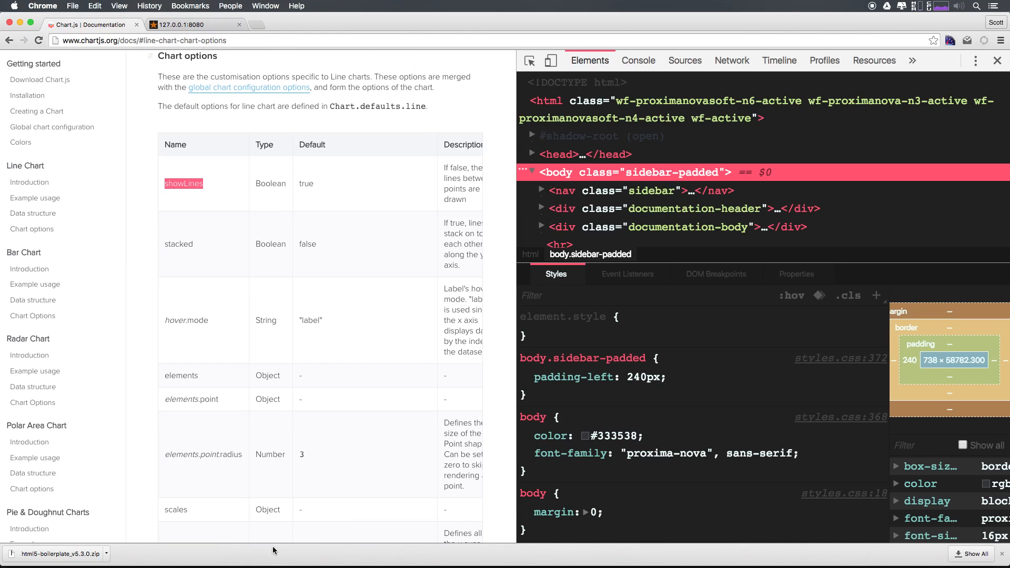
mouse_move(276, 337)
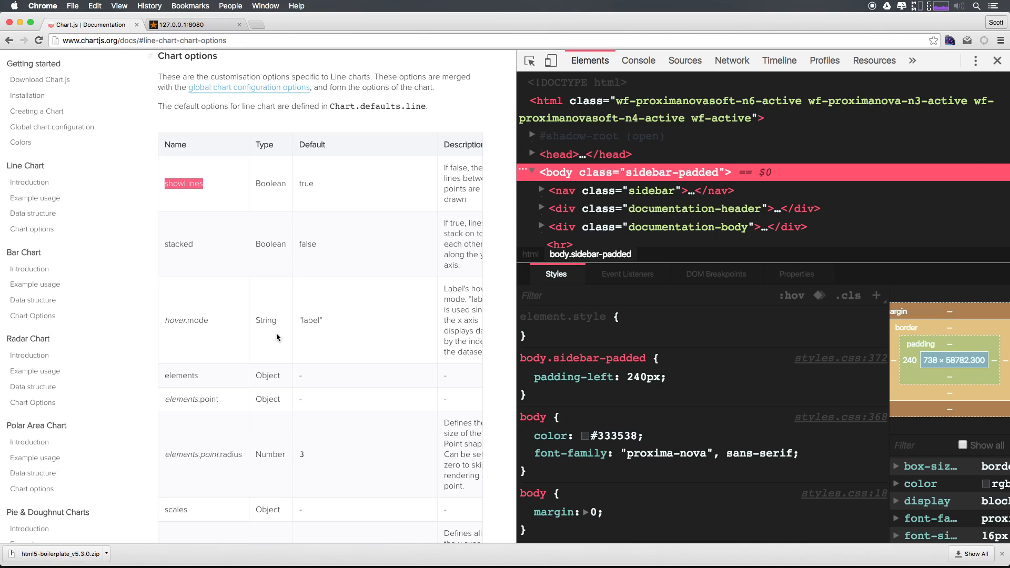
Step: Scroll the options table to the scales section and pick out the yAxes entry
scroll(down, 3)
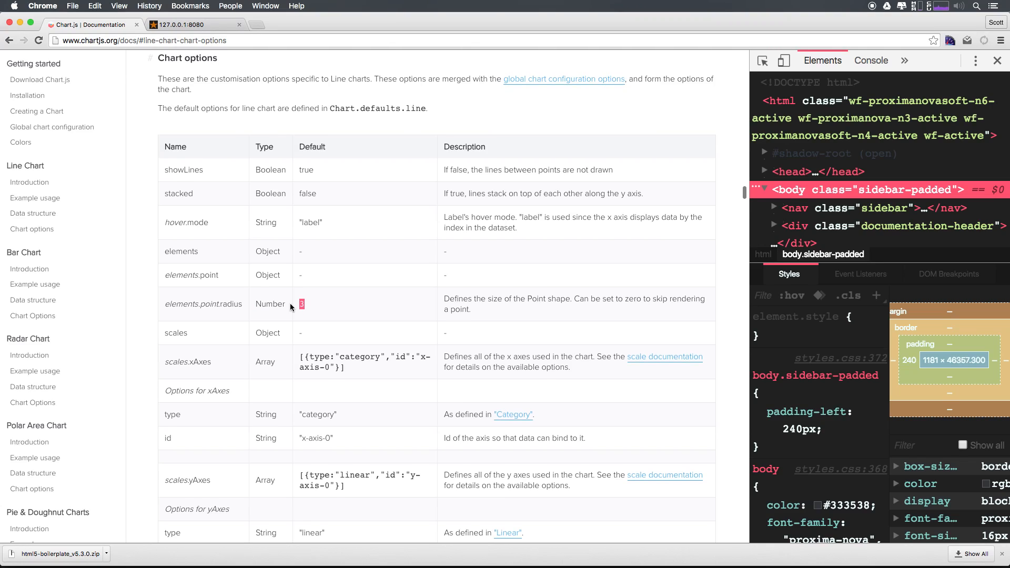
scroll(down, 3)
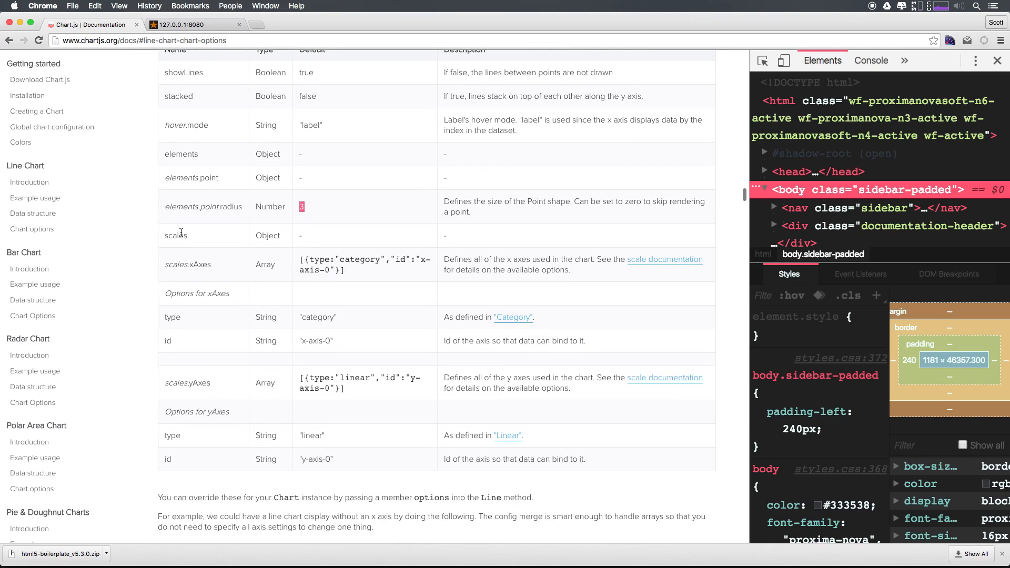
double_click(176, 235)
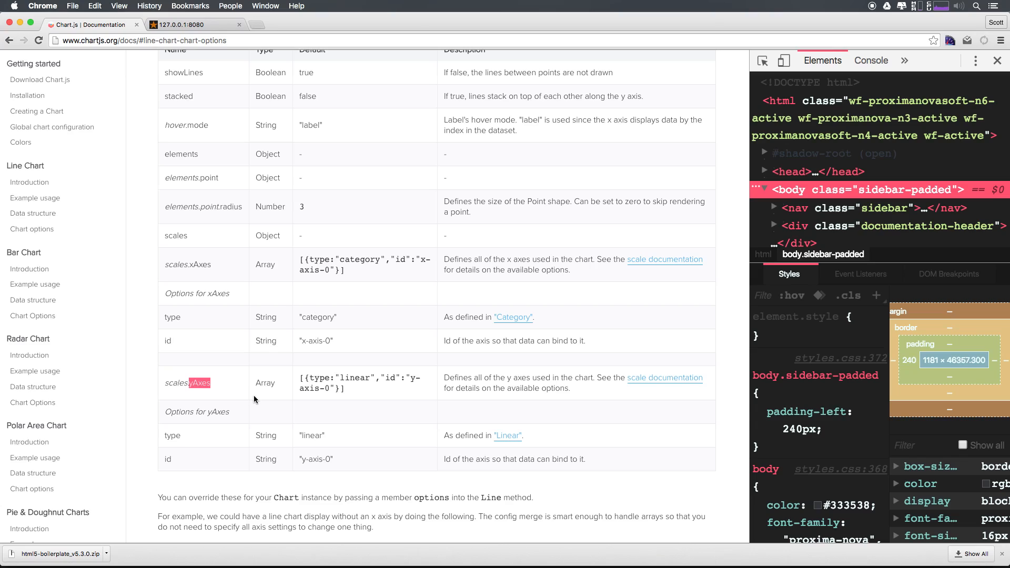
mouse_move(505, 289)
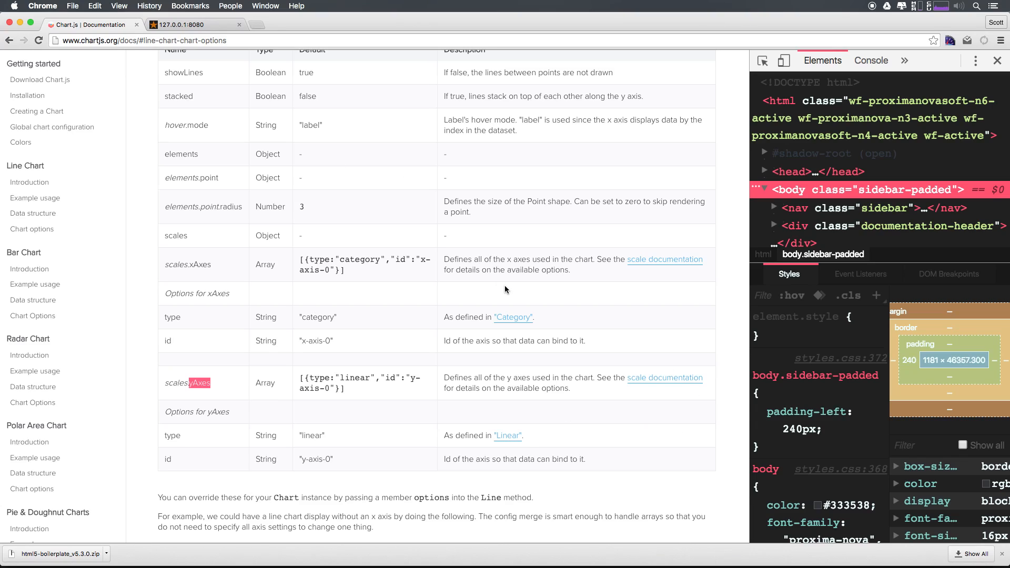
mouse_move(647, 383)
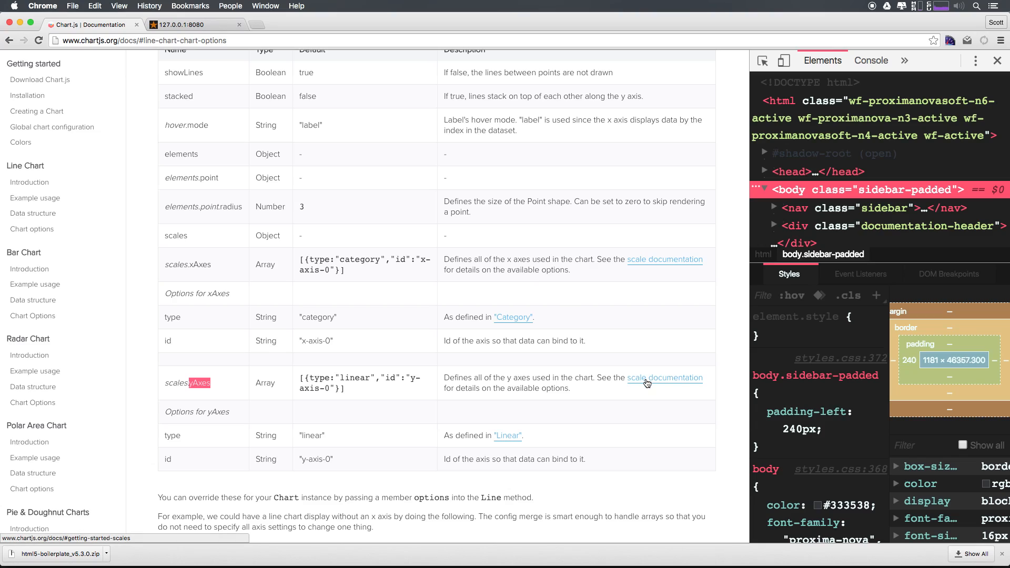
Step: Follow the link to the Scales documentation and read down through its options
click(663, 377)
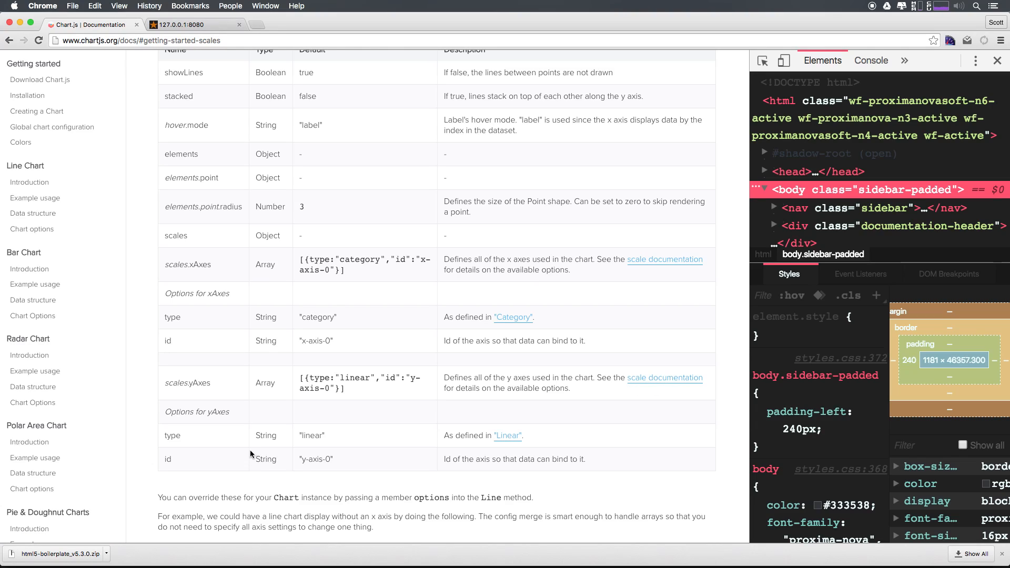
mouse_move(656, 381)
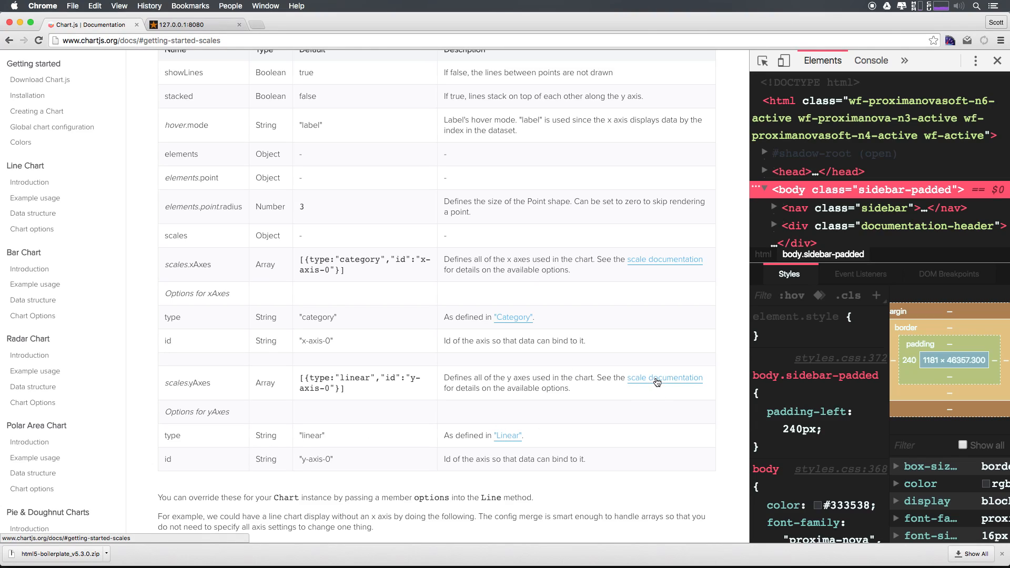
mouse_move(22, 411)
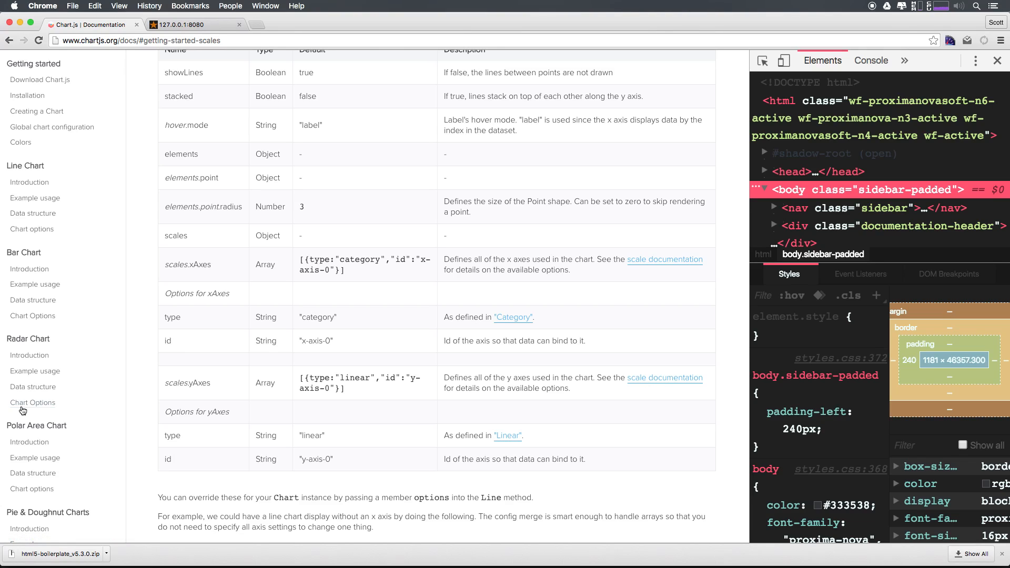
scroll(down, 3)
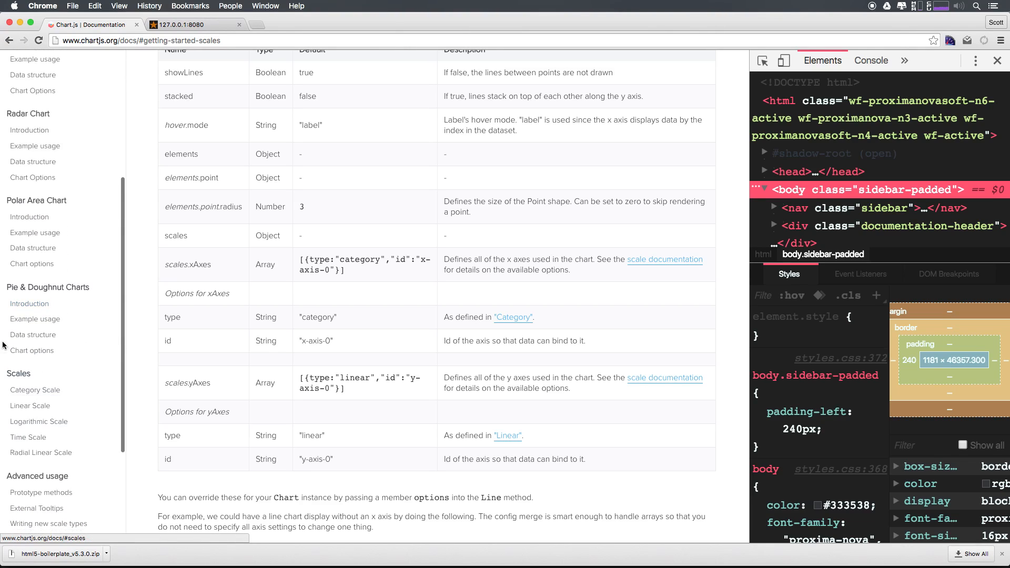
click(17, 372)
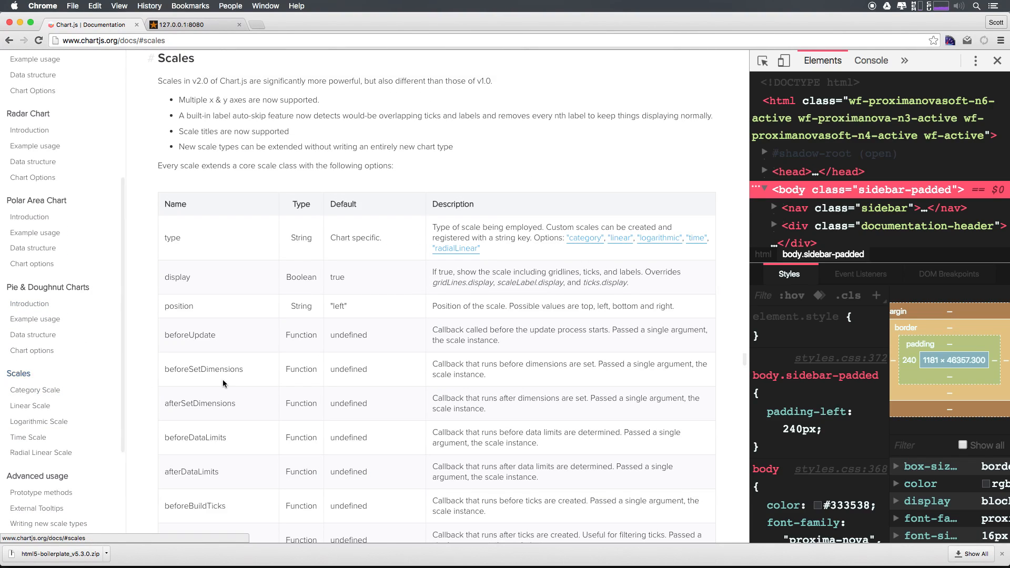
scroll(down, 3)
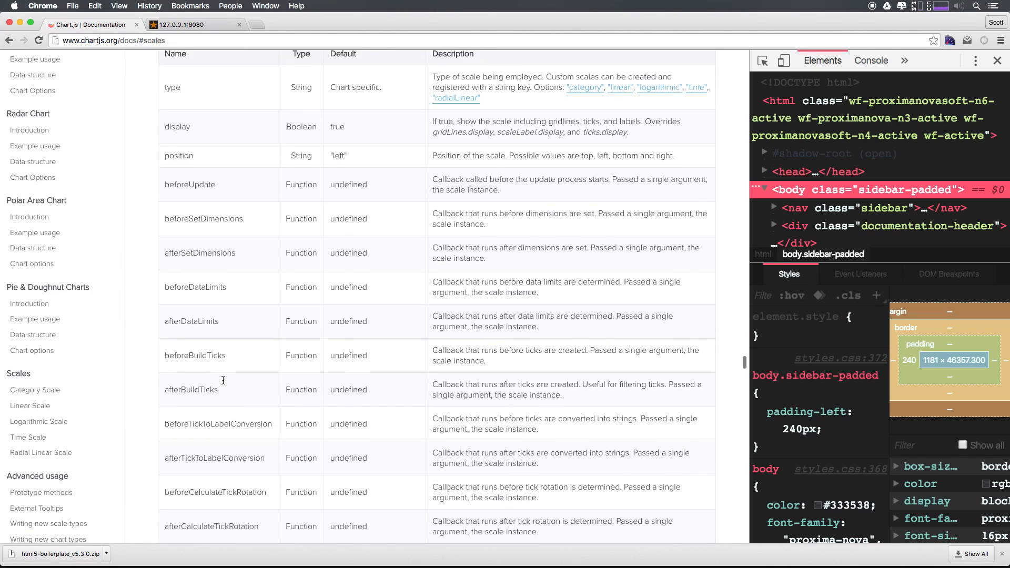
scroll(down, 3)
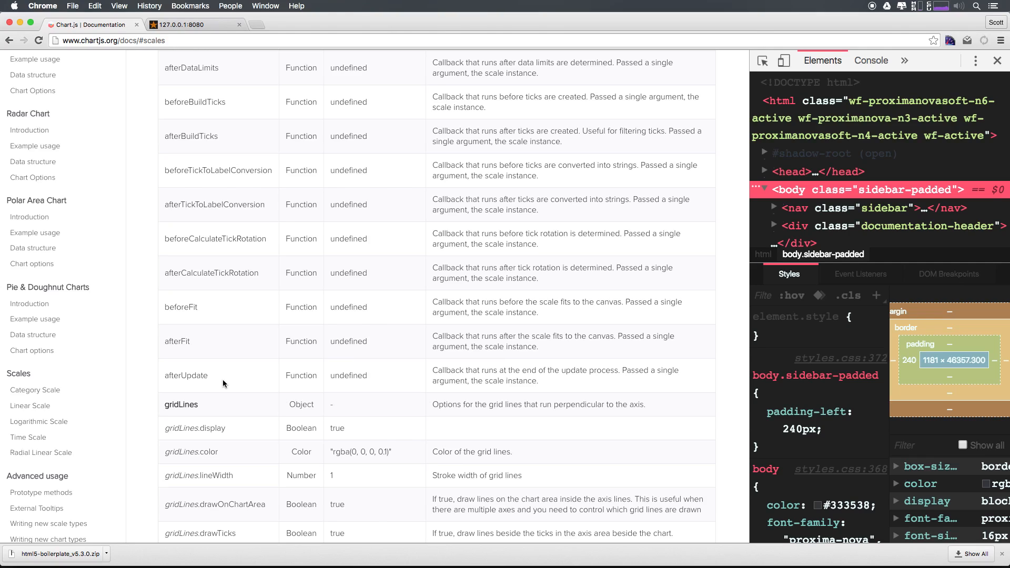
scroll(down, 3)
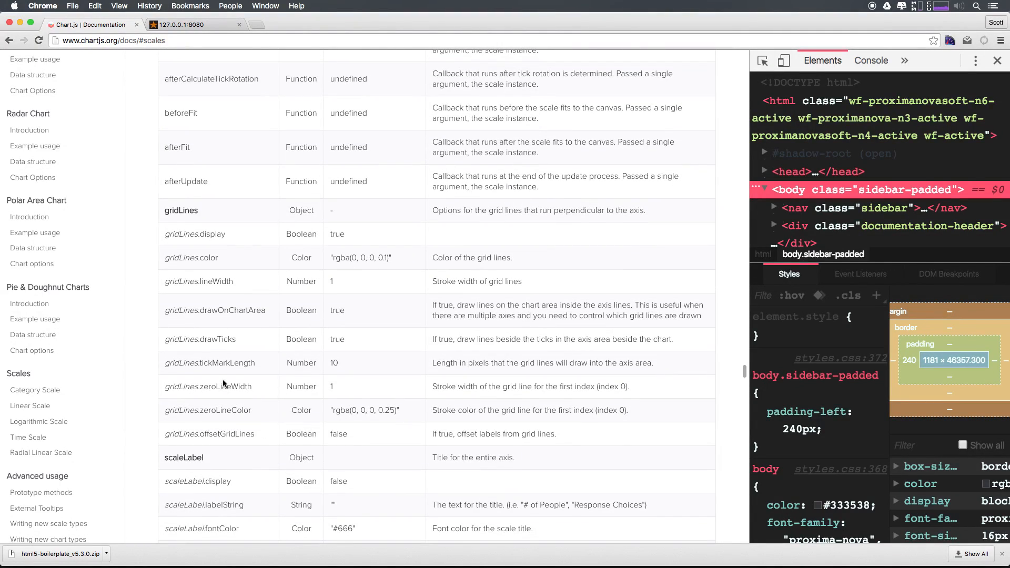
Step: Continue down to the tick label options and pick out the reverse setting
scroll(down, 3)
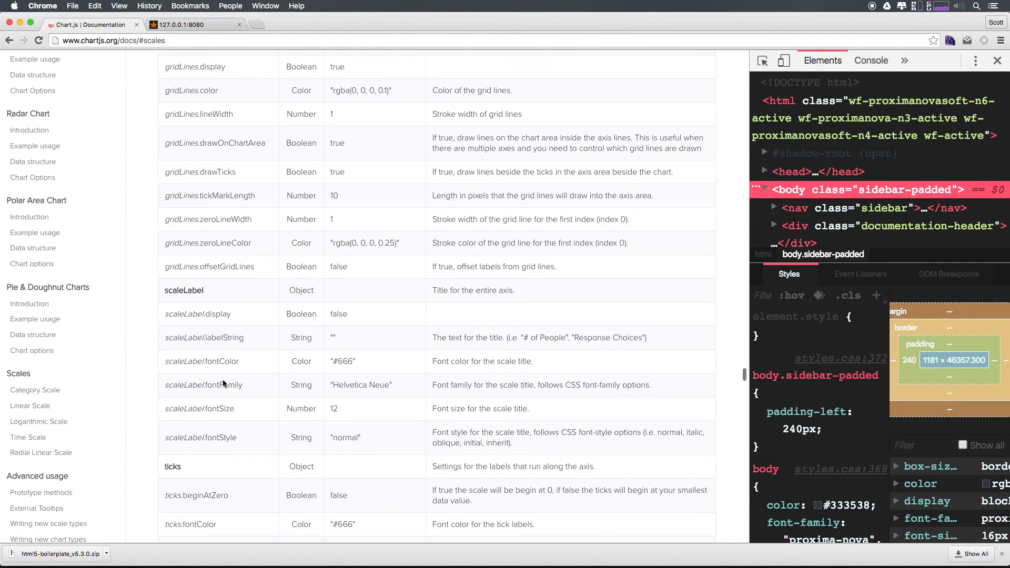
scroll(down, 3)
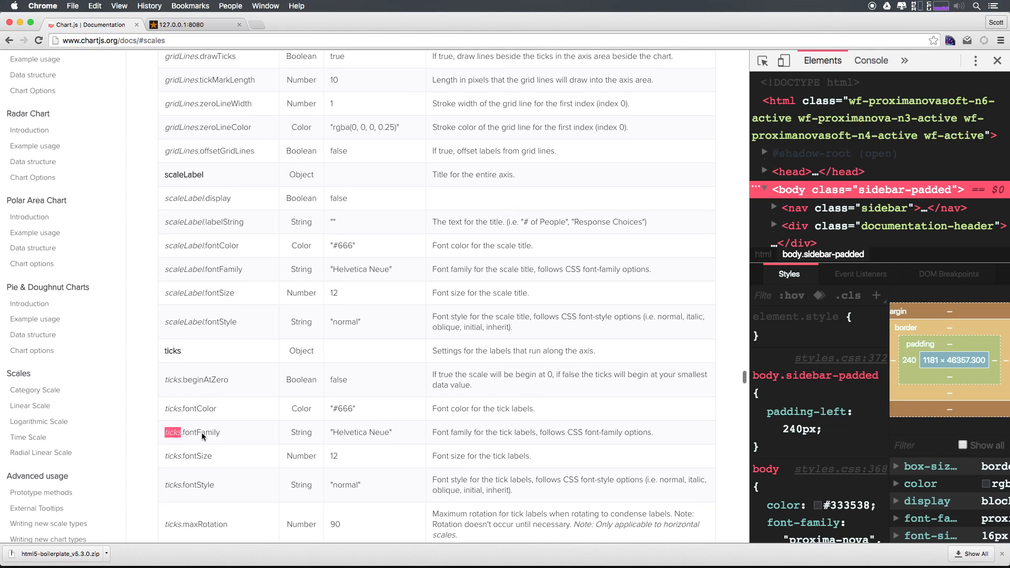
scroll(down, 3)
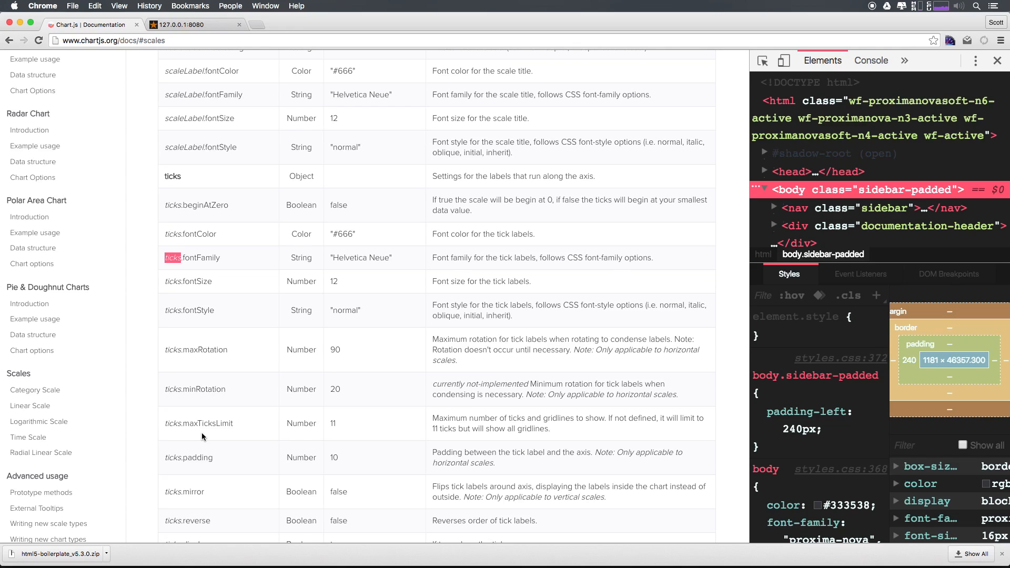
scroll(down, 3)
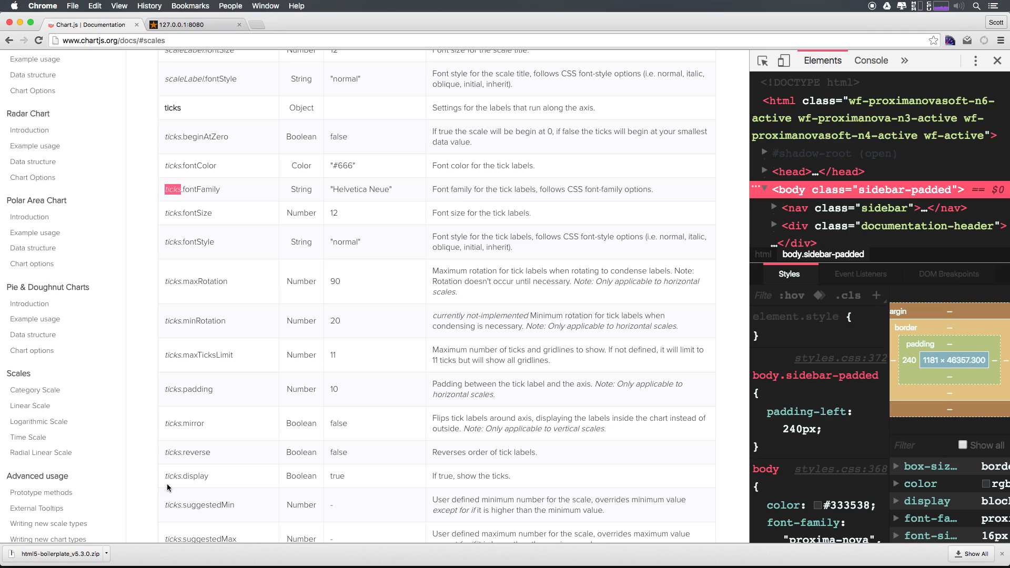
mouse_move(193, 420)
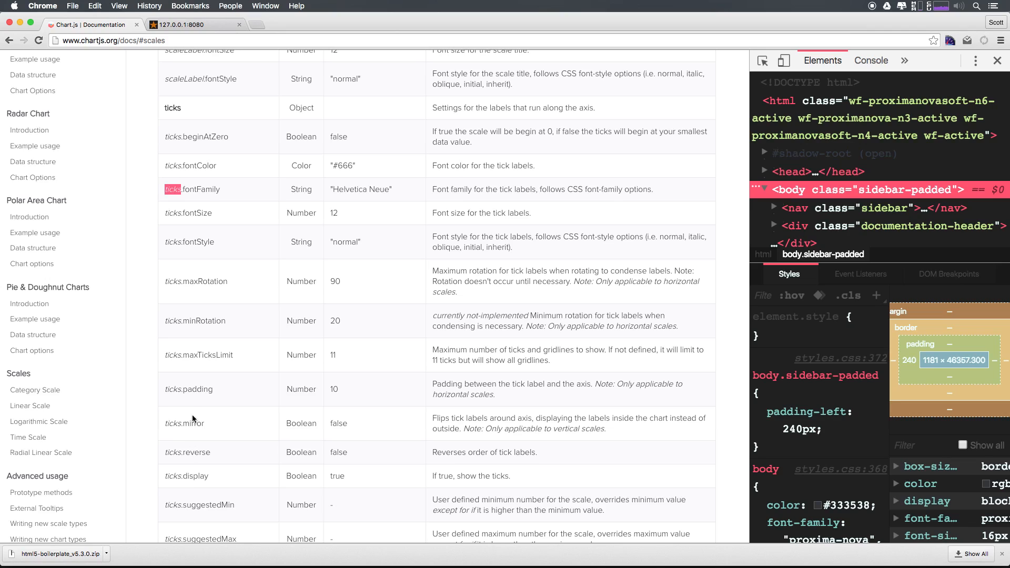
mouse_move(176, 475)
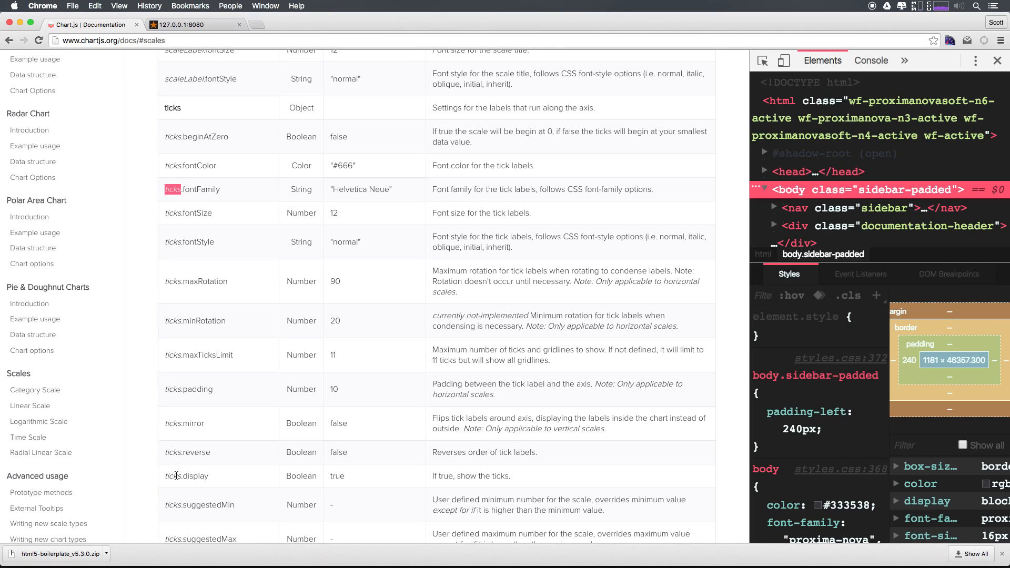
double_click(197, 451)
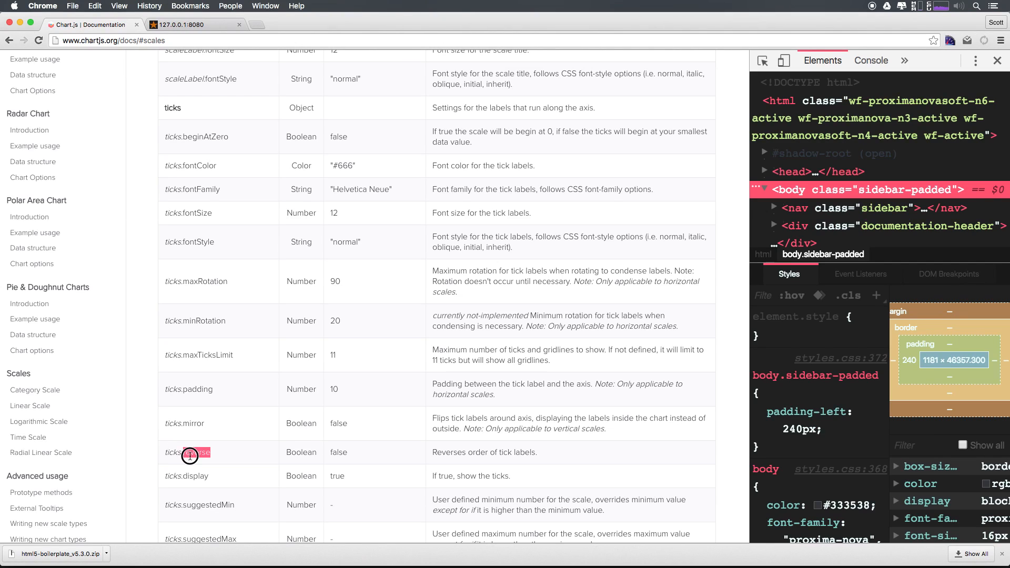
double_click(188, 452)
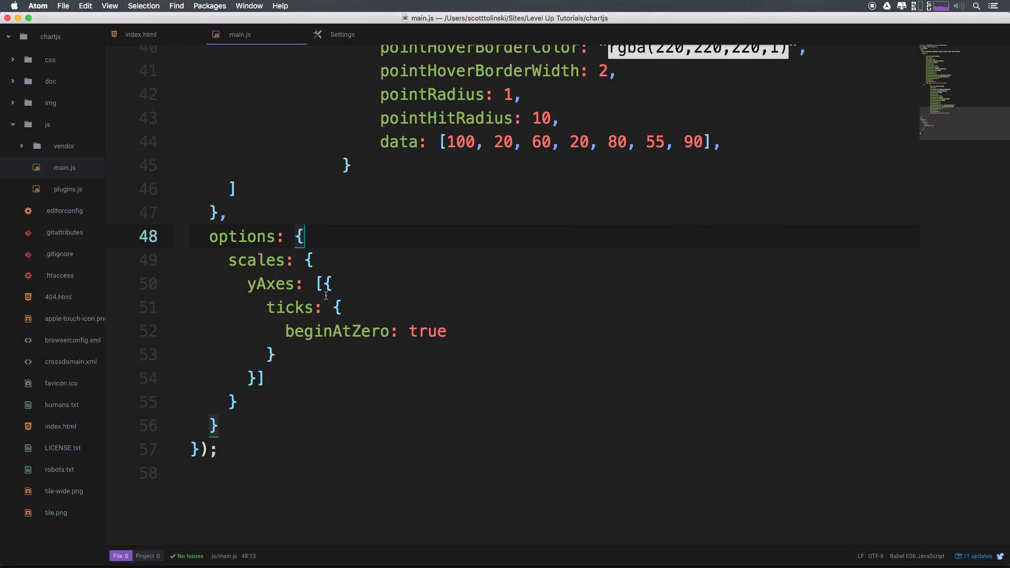
Step: Add reverse: true, as a new line at the top of the y-axis ticks block
click(340, 307)
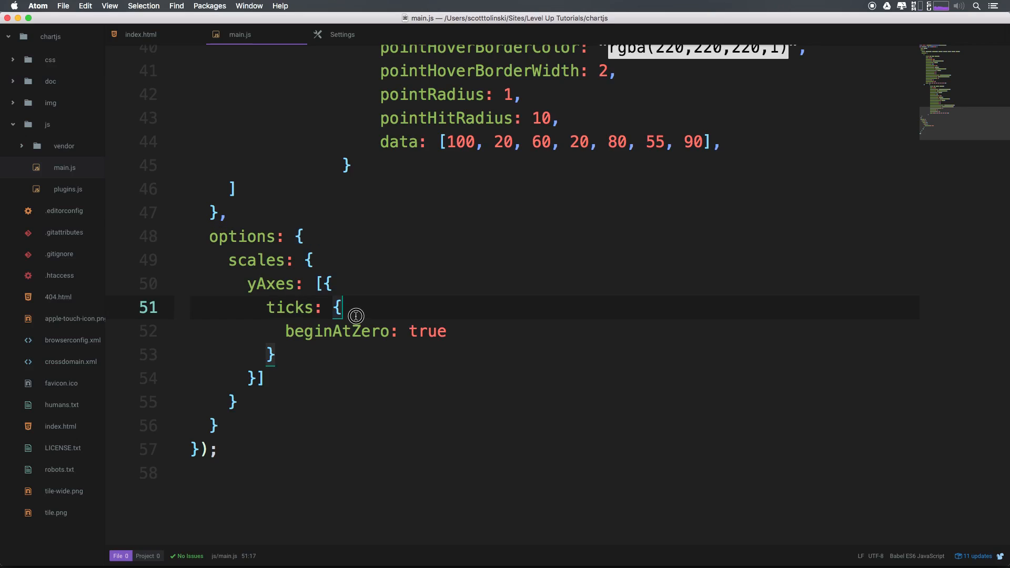
text(rever)
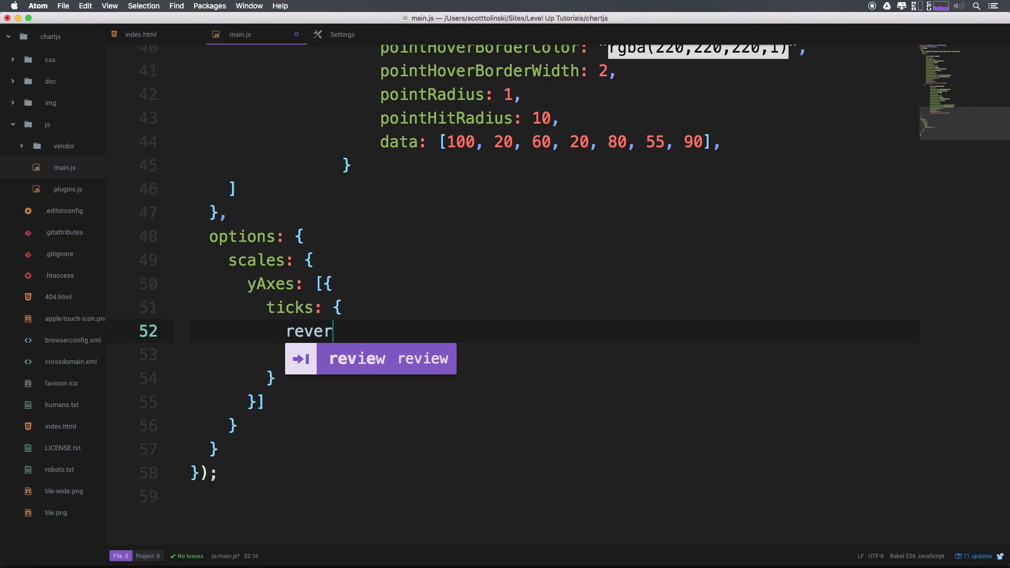
text(se: true,)
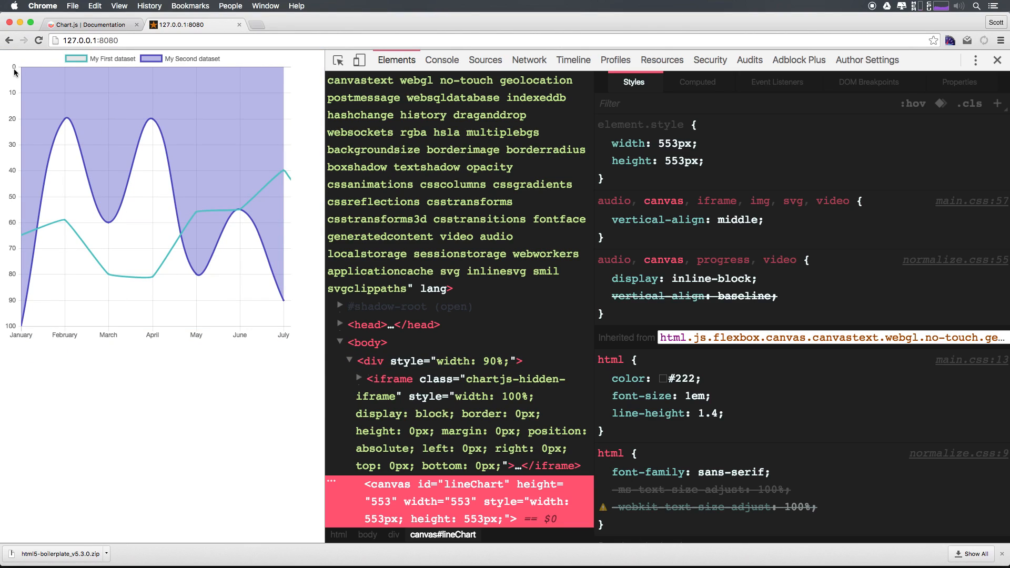
mouse_move(69, 128)
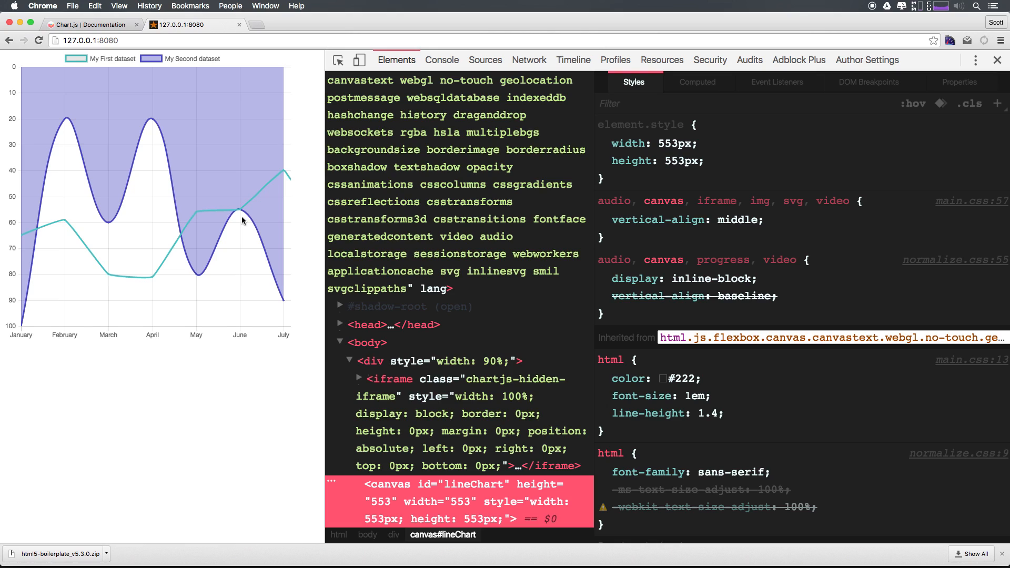
mouse_move(240, 213)
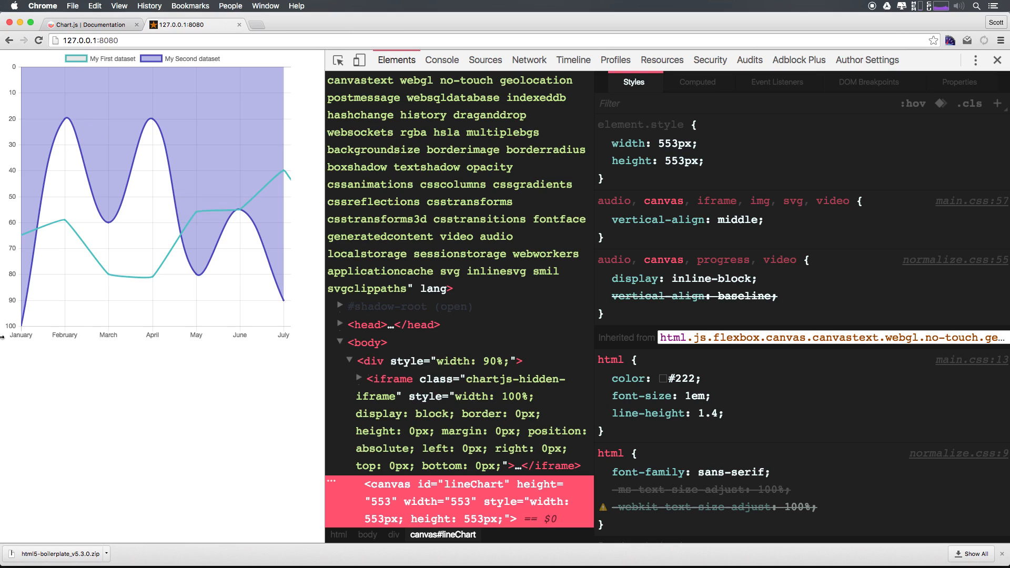
mouse_move(70, 128)
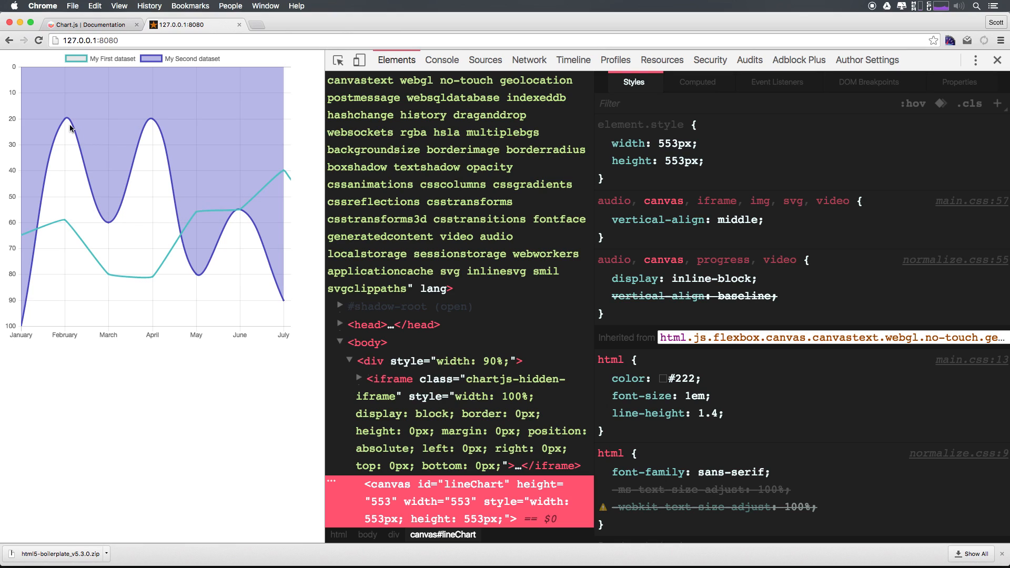
mouse_move(100, 270)
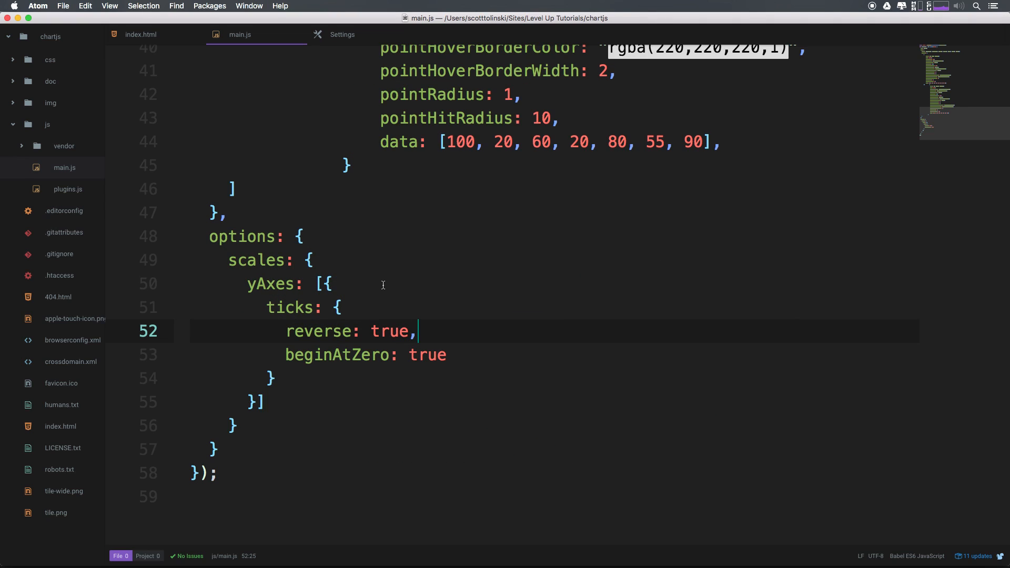
Step: Delete the reverse line from main.js, leaving beginAtZero: true, and return to the docs
key(cmd+shift+k)
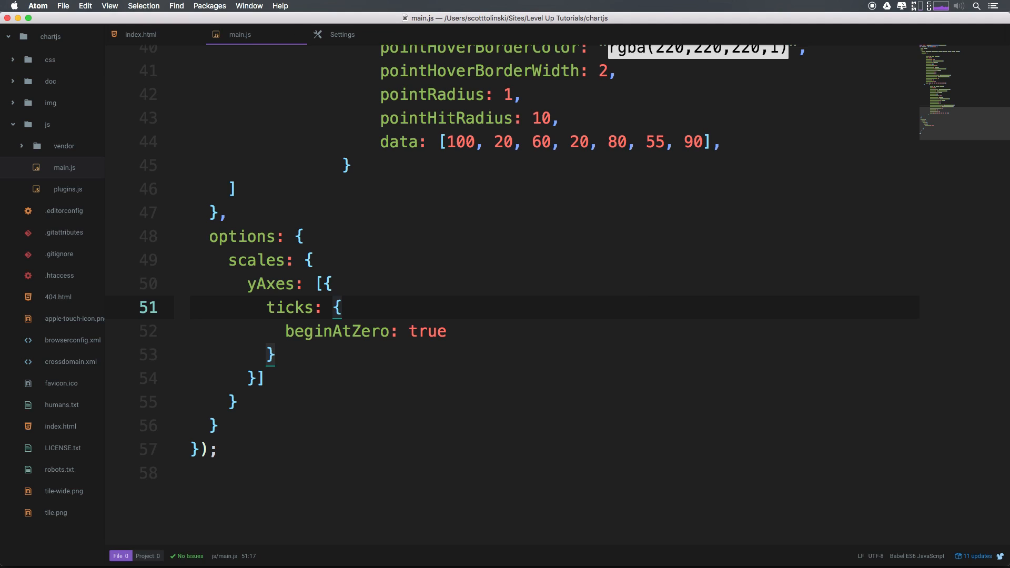
key(cmd+tab)
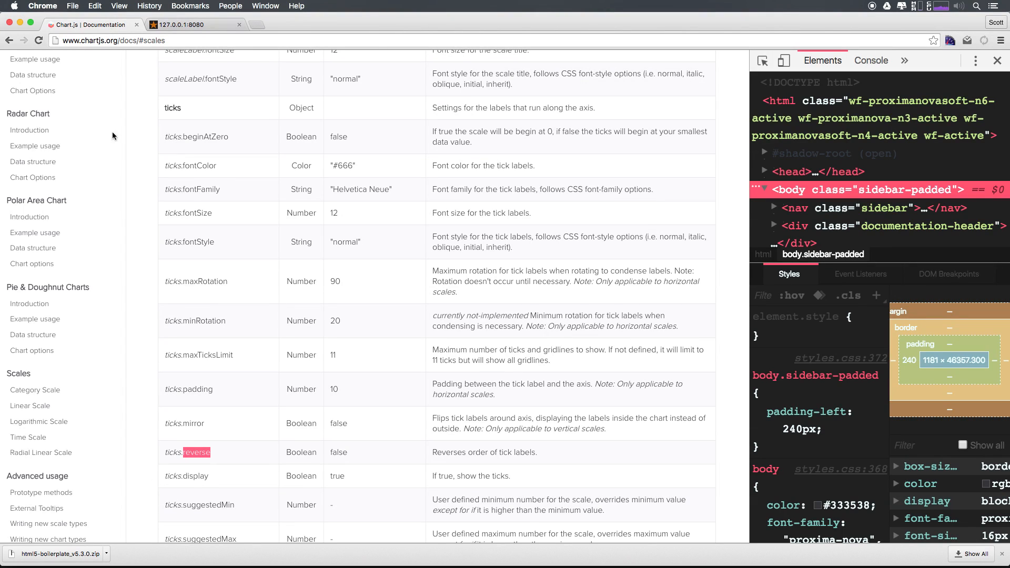
Step: Navigate the docs sidebar to Line Chart > Chart Options
scroll(down, 3)
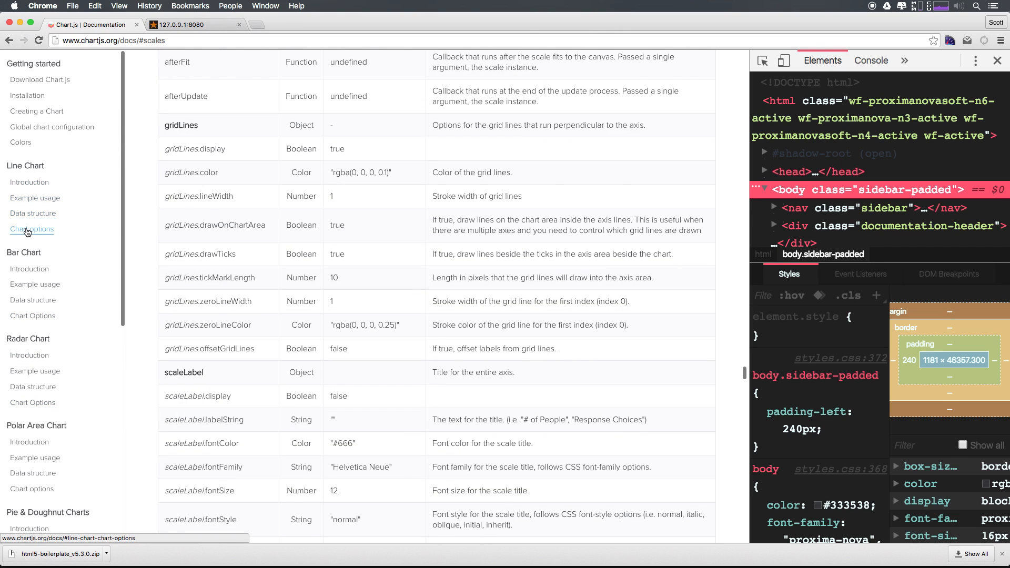
click(30, 228)
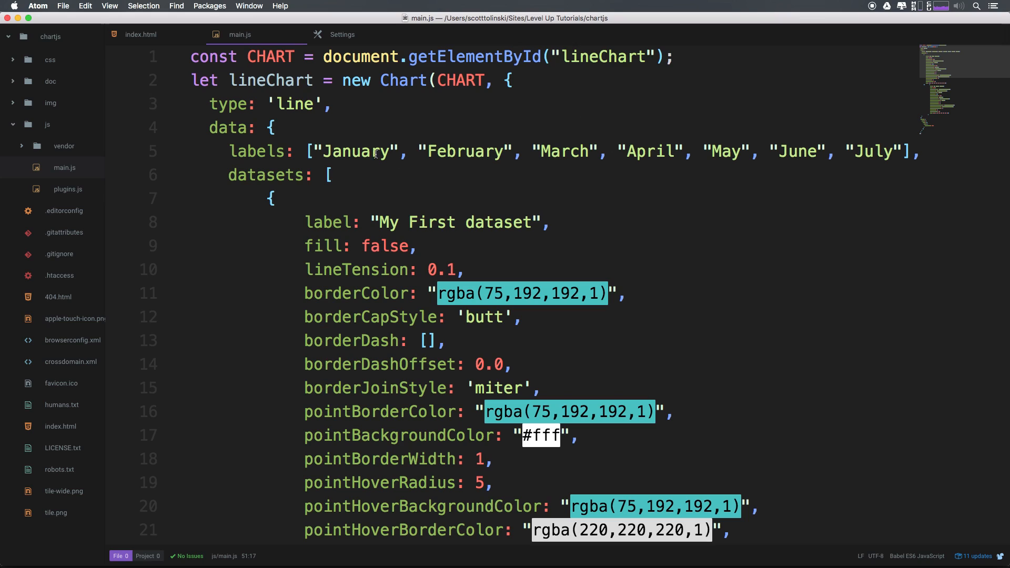
double_click(265, 175)
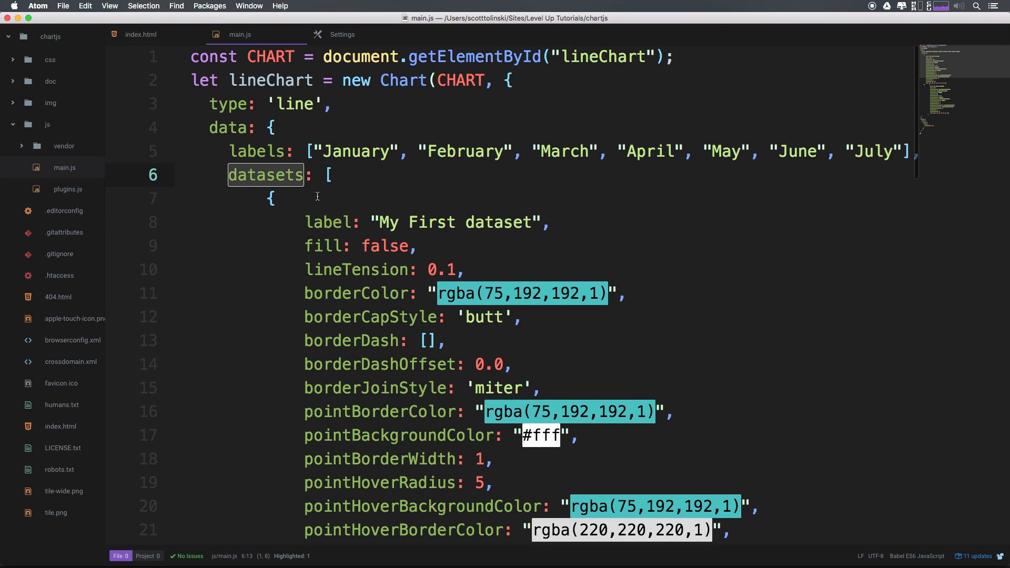
mouse_move(348, 227)
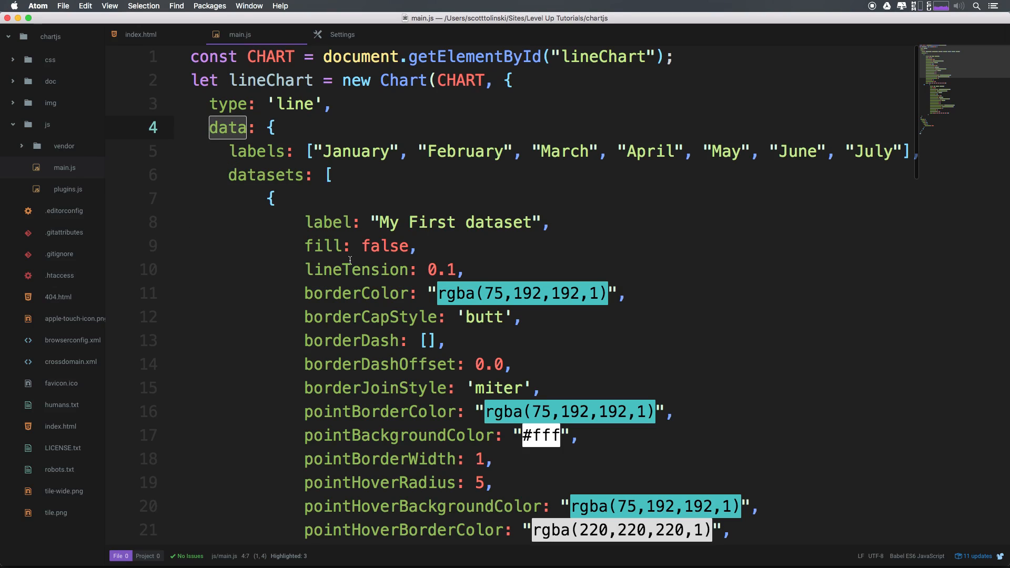
scroll(down, 3)
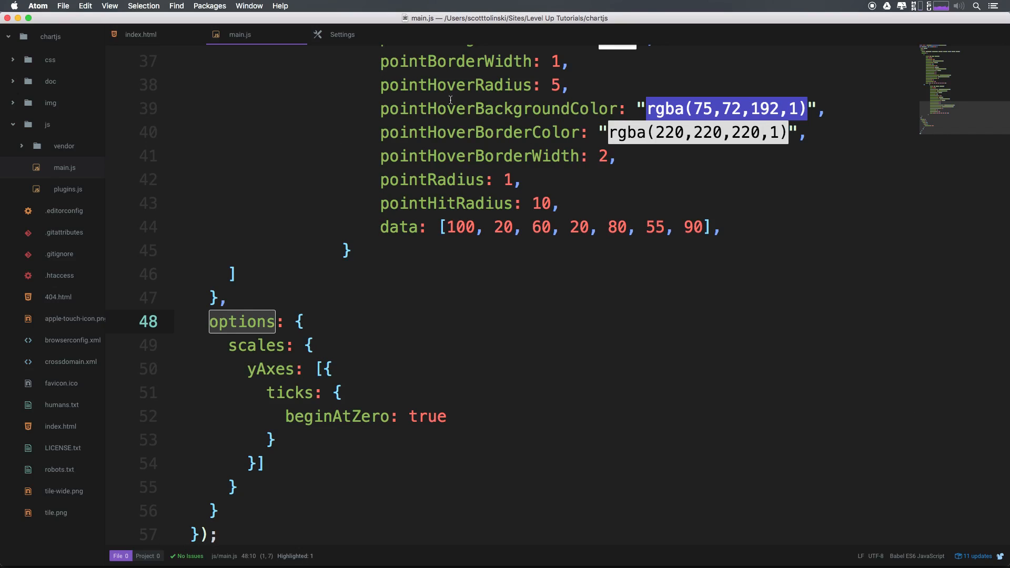
mouse_move(471, 124)
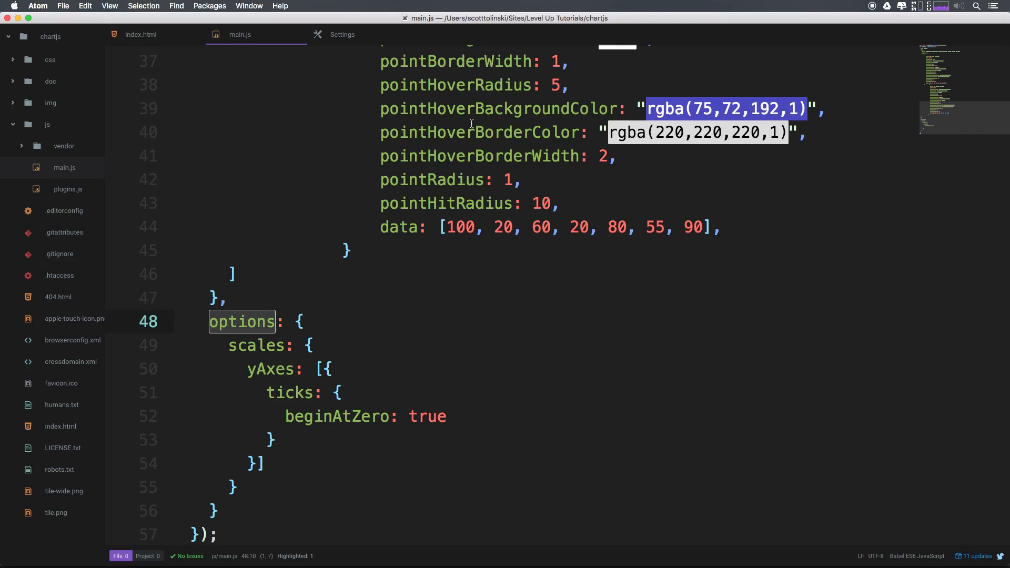
mouse_move(477, 100)
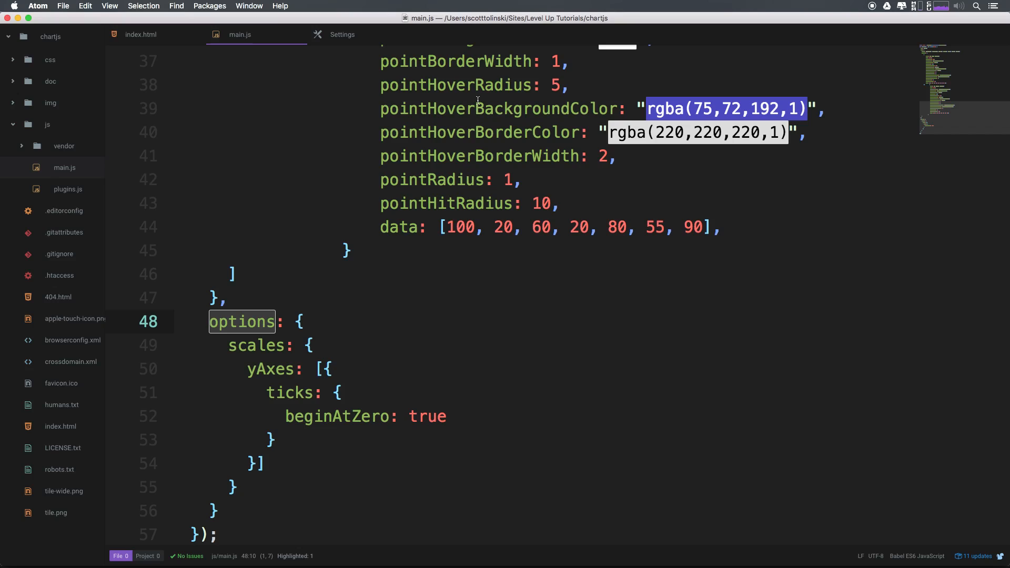
mouse_move(386, 207)
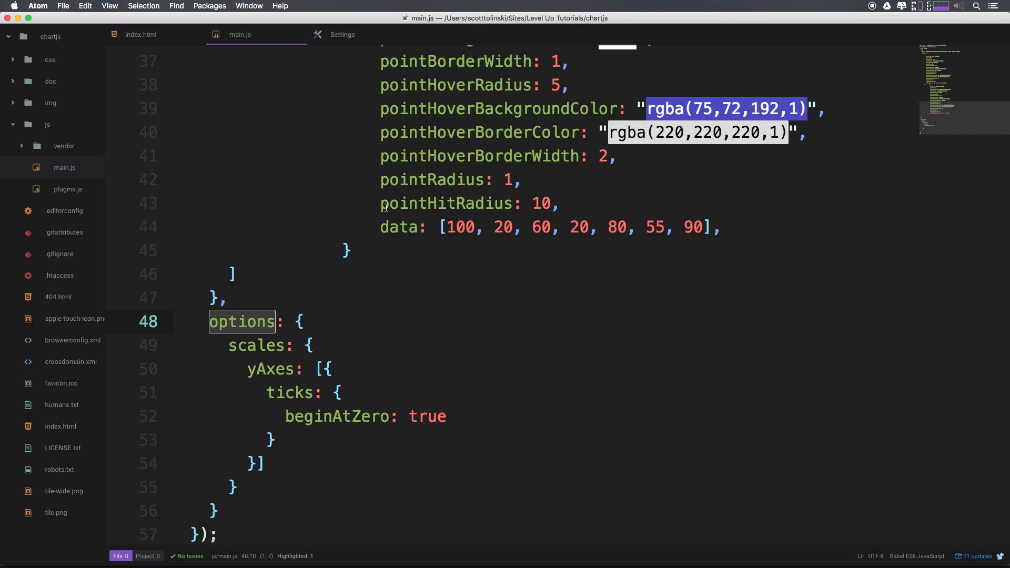
mouse_move(349, 356)
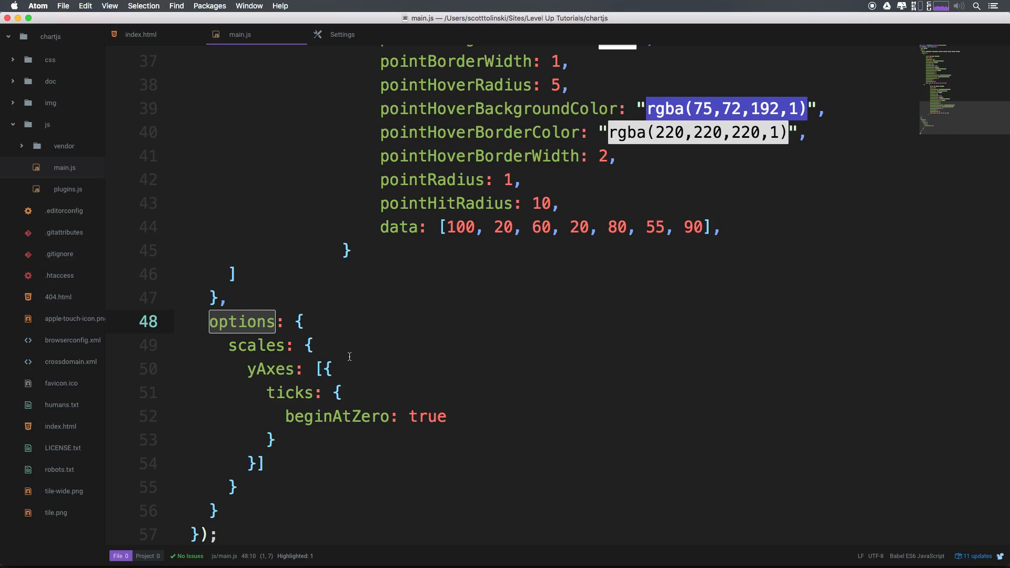